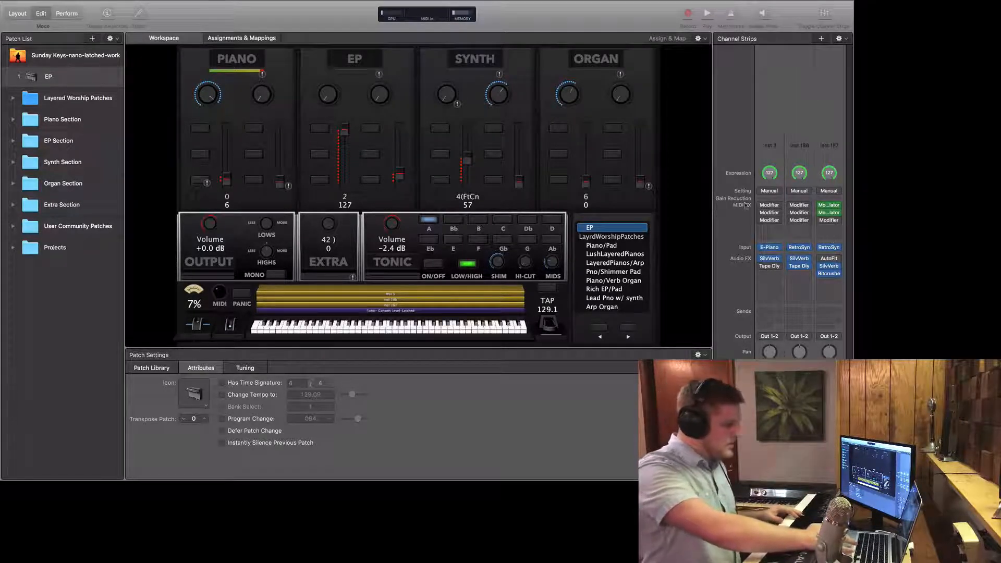
Step: Add a Modifier MIDI effect to an empty MIDI FX slot on Inst 3
left_click(768, 212)
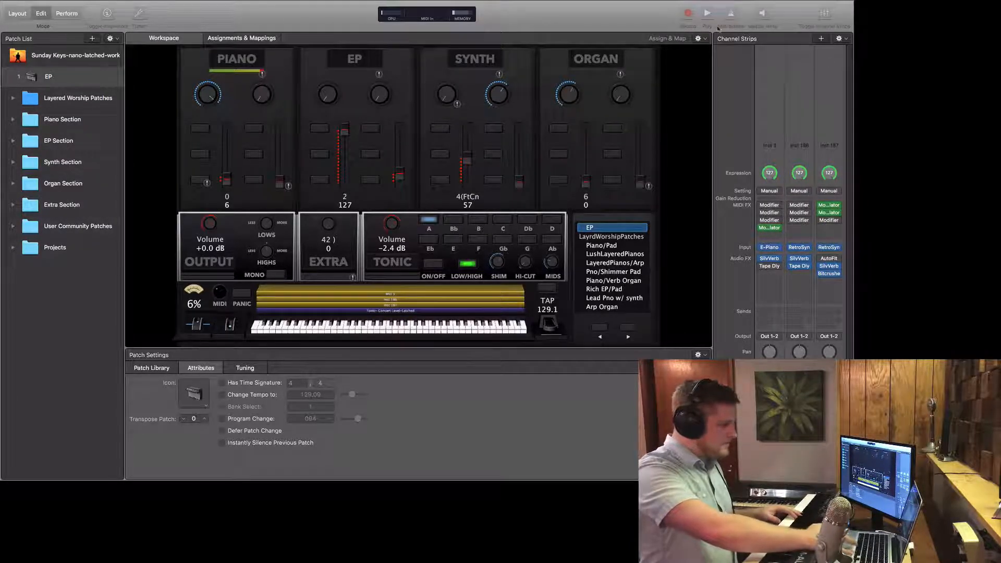
left_click(769, 258)
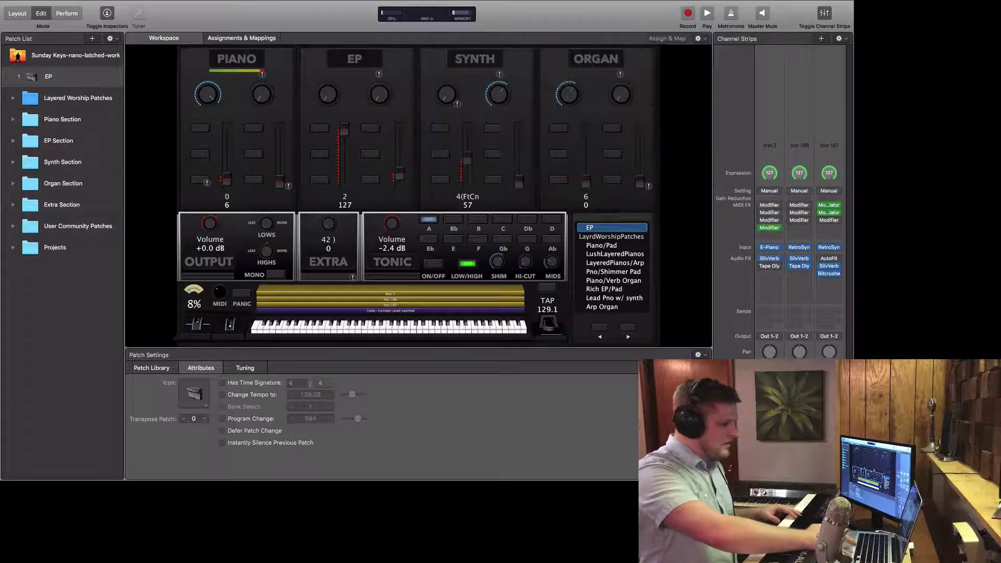
Step: Set the new Modifier's Input Event to 1 Mod Wheel and Re-Assign To 7 Volume
left_click(768, 227)
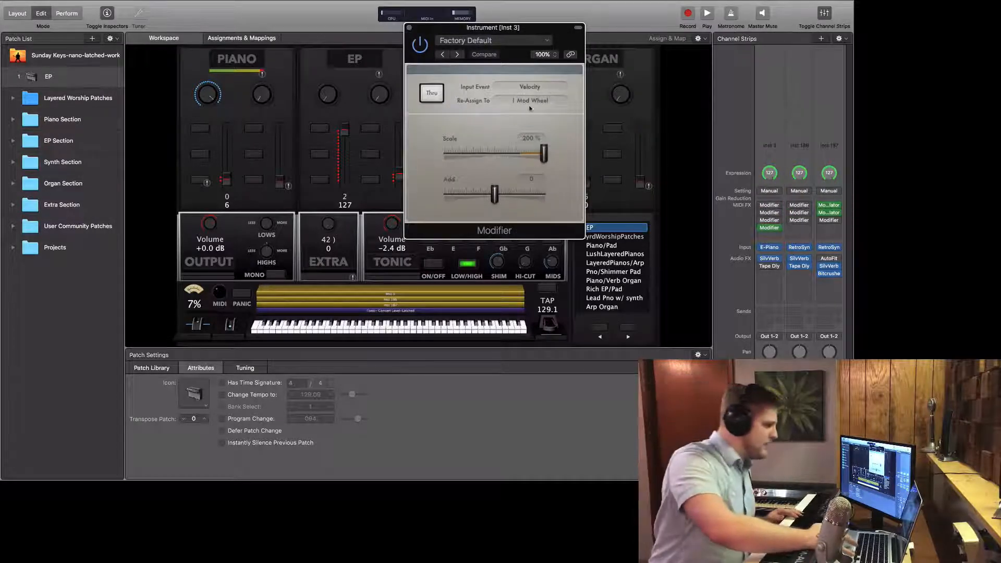
left_click(529, 86)
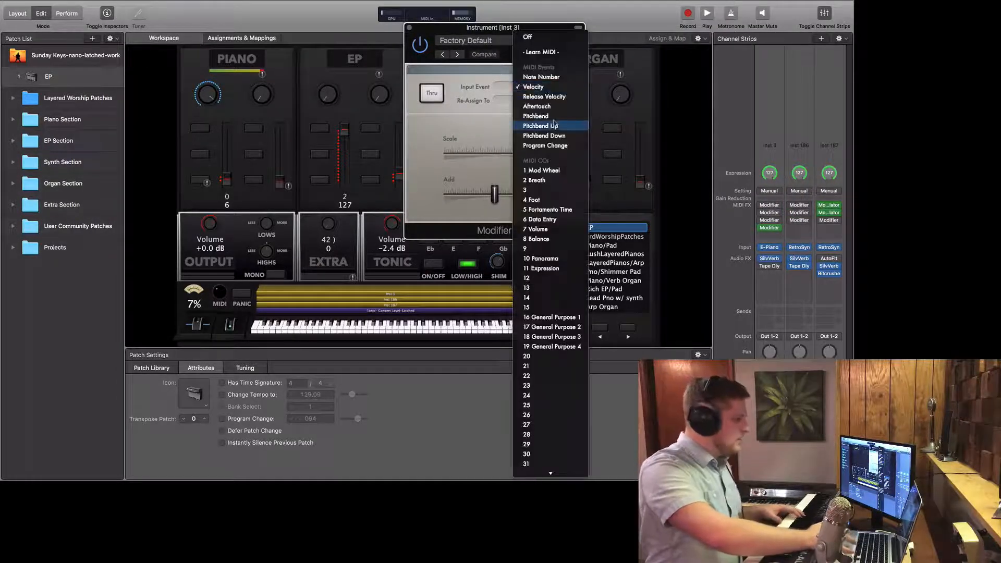
mouse_move(541, 170)
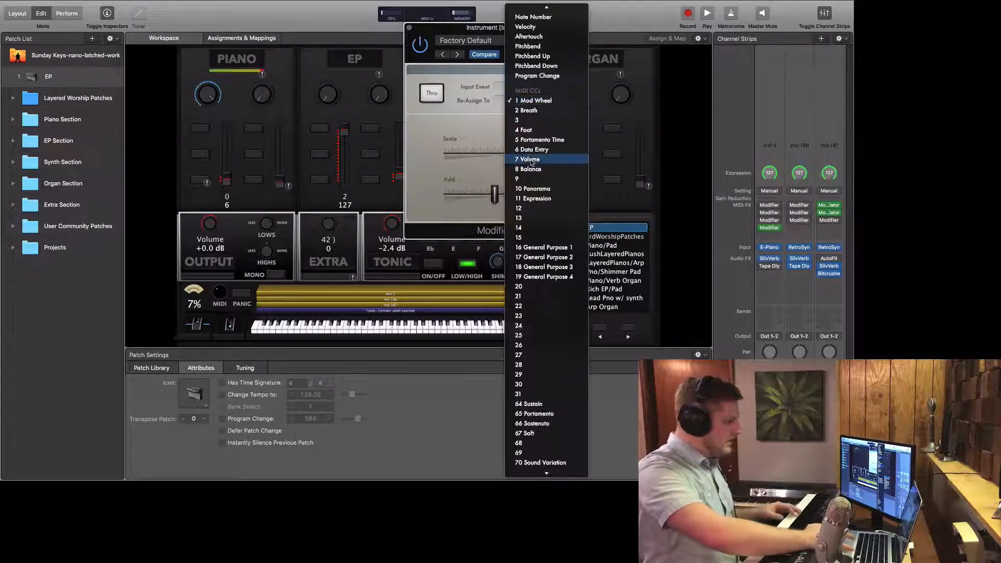
left_click(527, 159)
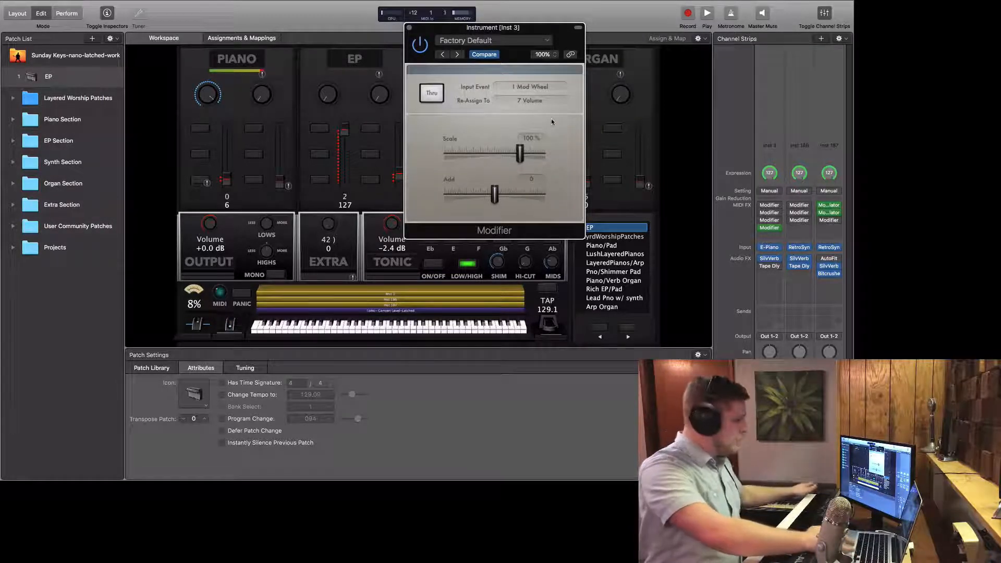
mouse_move(538, 33)
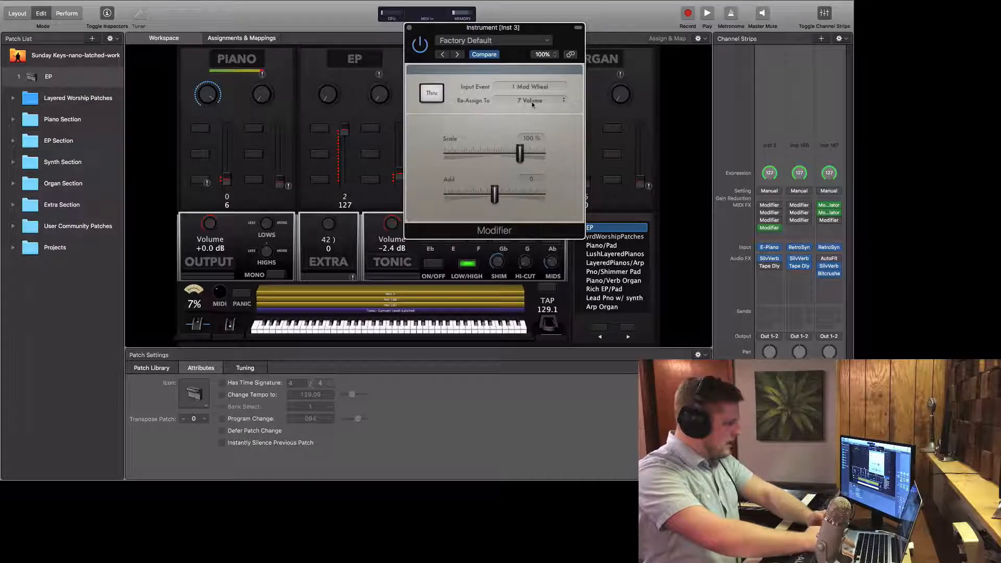
Step: Switch the Modifier's Re-Assign To target to Learn Plug-in Parameter
left_click(529, 86)
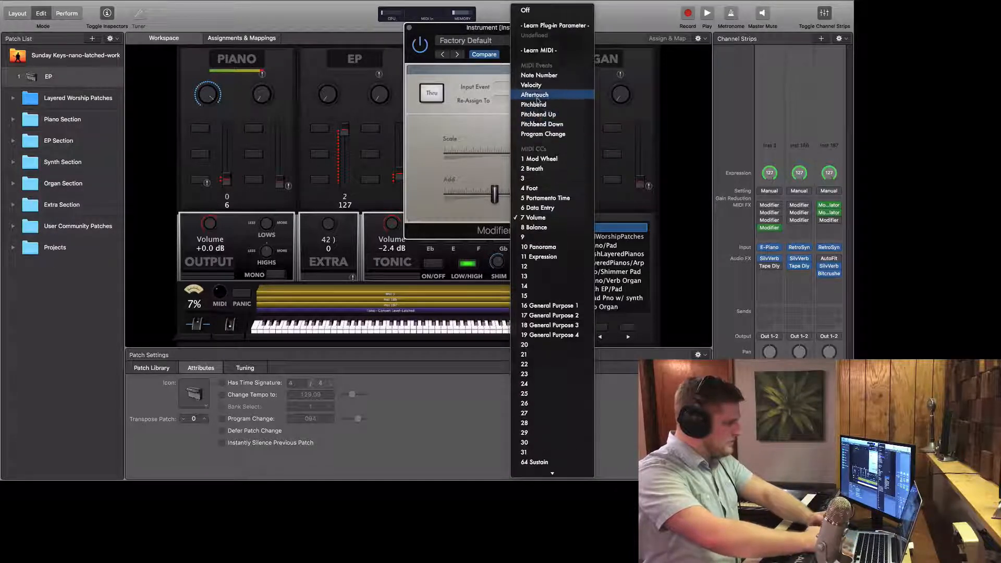
mouse_move(551, 25)
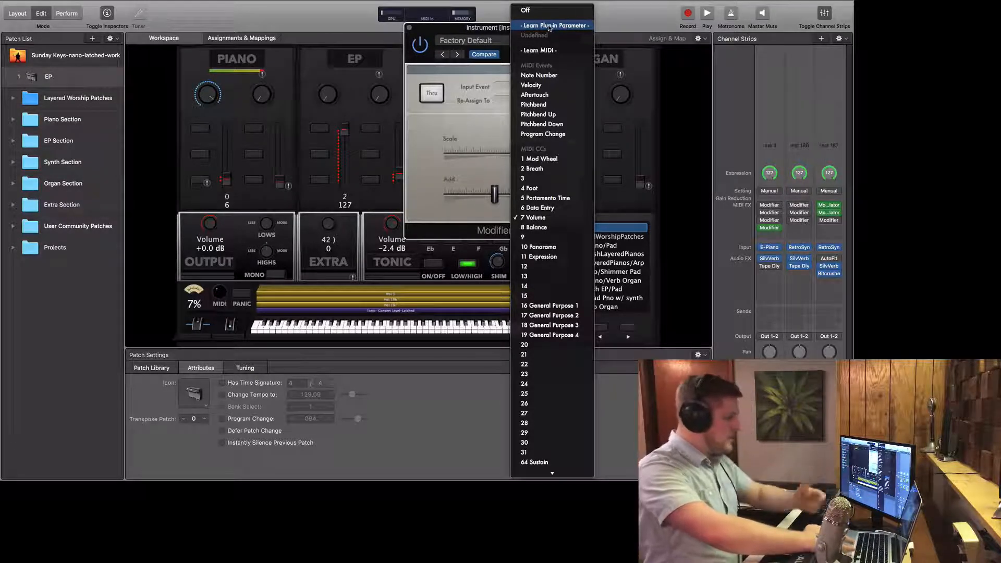
left_click(536, 159)
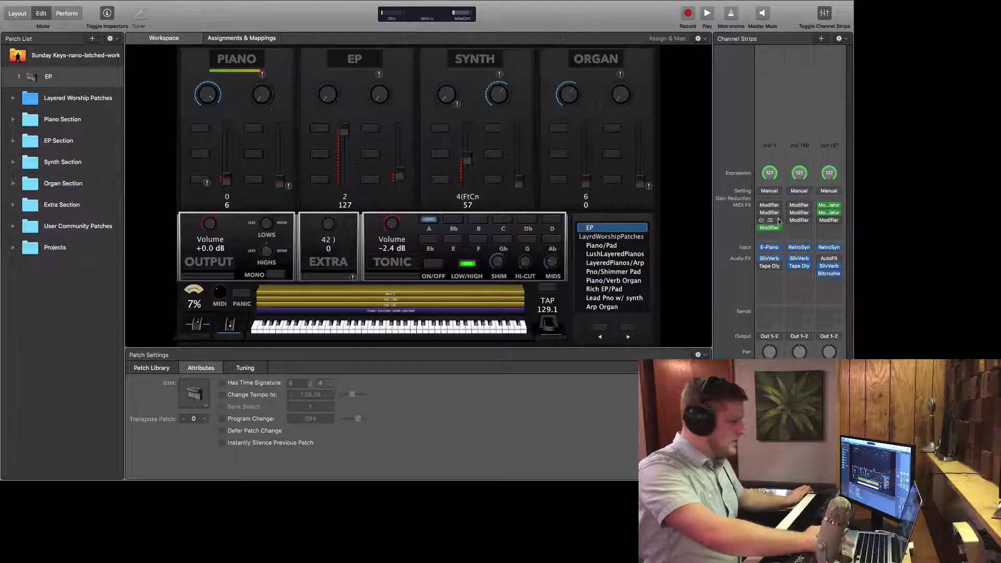
Step: Open the top Modifier slot on Inst 3, the one mapping Velocity to SilverVerb Wet
left_click(769, 222)
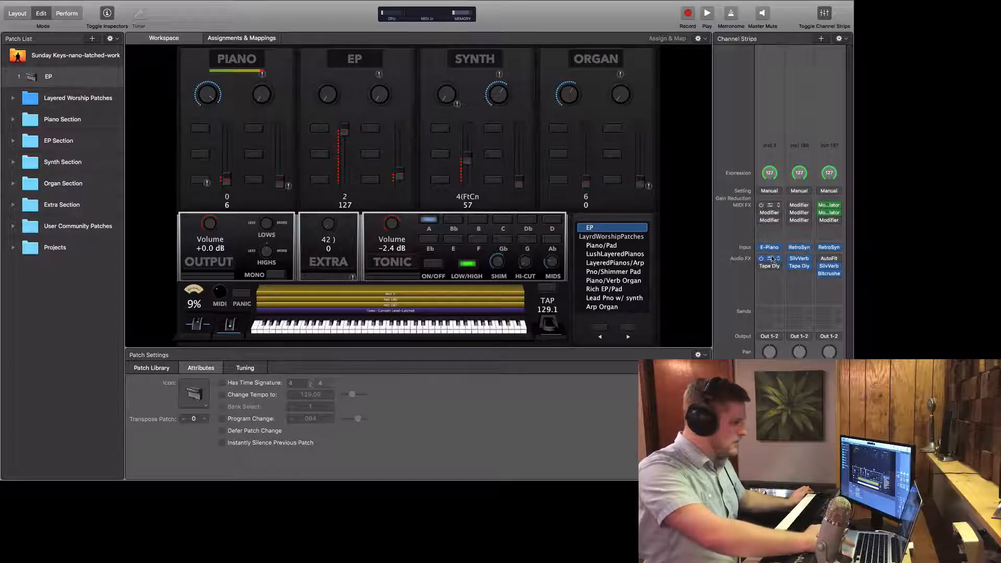
left_click(769, 258)
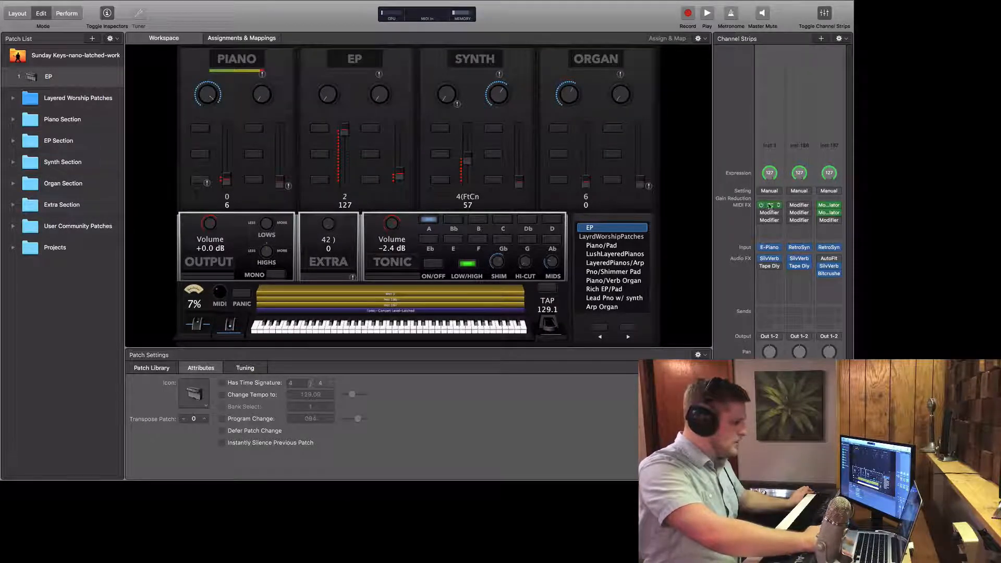
left_click(768, 204)
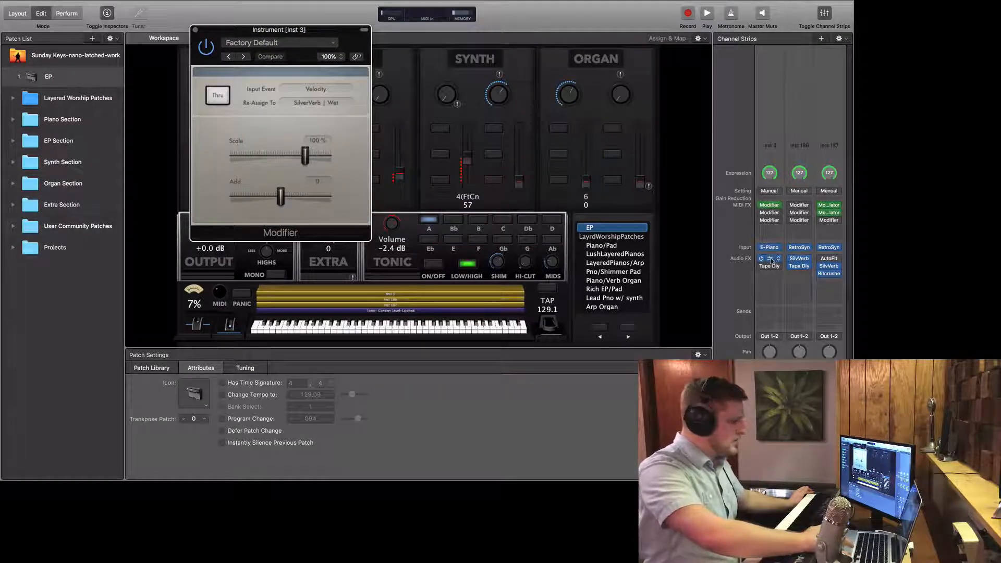
Step: Open the SilverVerb plug-in window from the Inst 3 Audio FX section
left_click(768, 259)
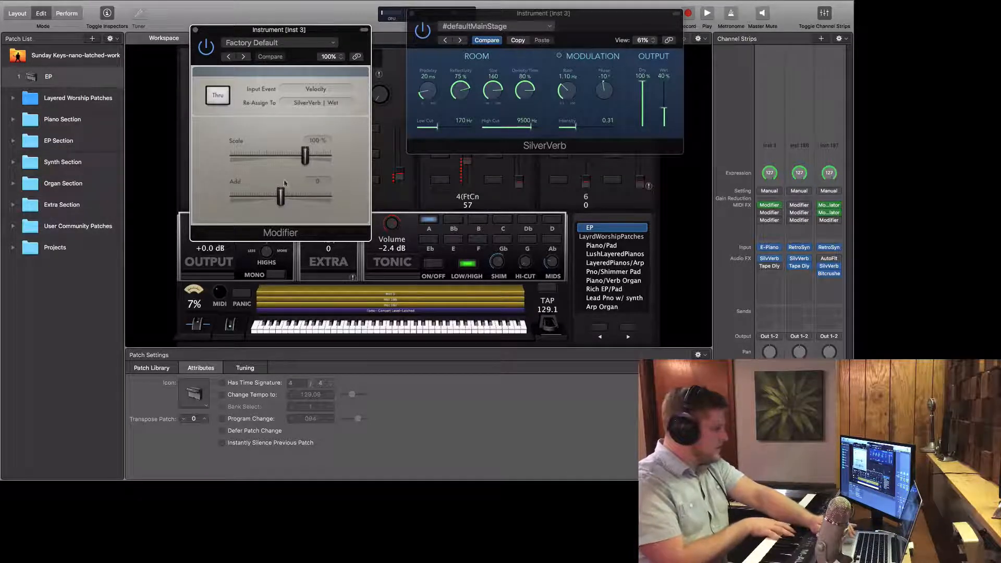
Step: Adjust the Velocity-to-Wet Modifier's Add slider to roughly 44 and Scale to 70%
left_click_drag(280, 197, 288, 197)
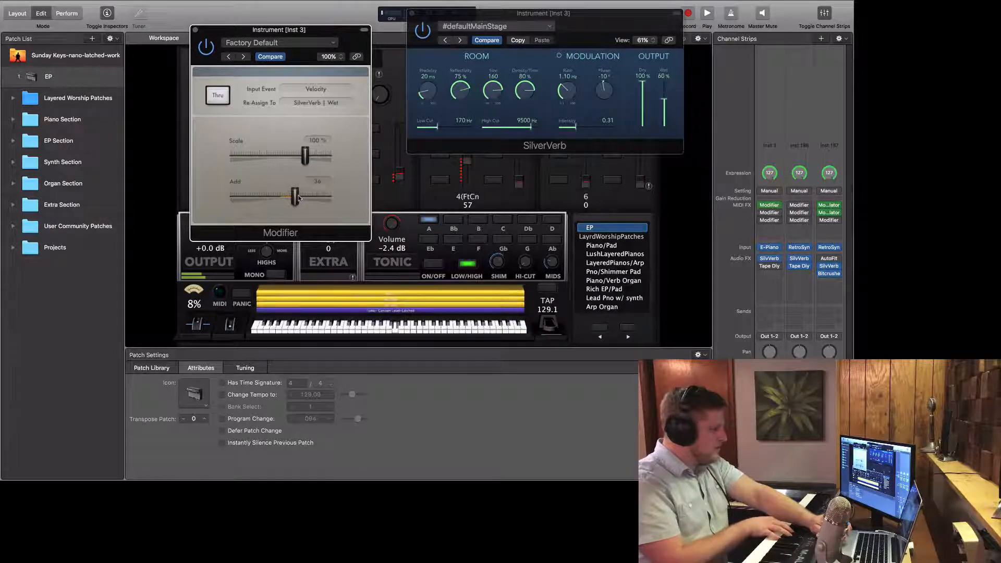
left_click_drag(295, 195, 291, 194)
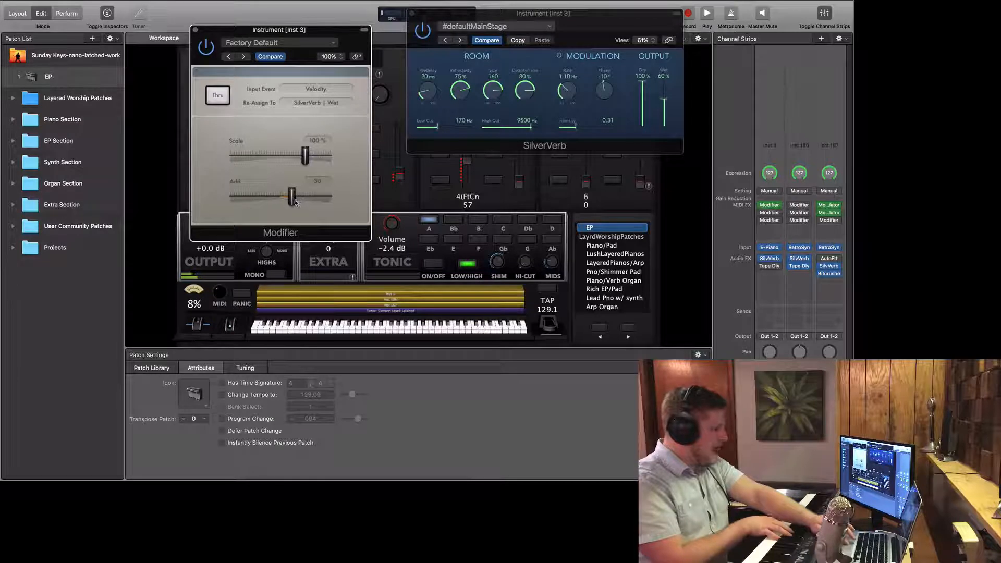
left_click_drag(296, 197, 287, 196)
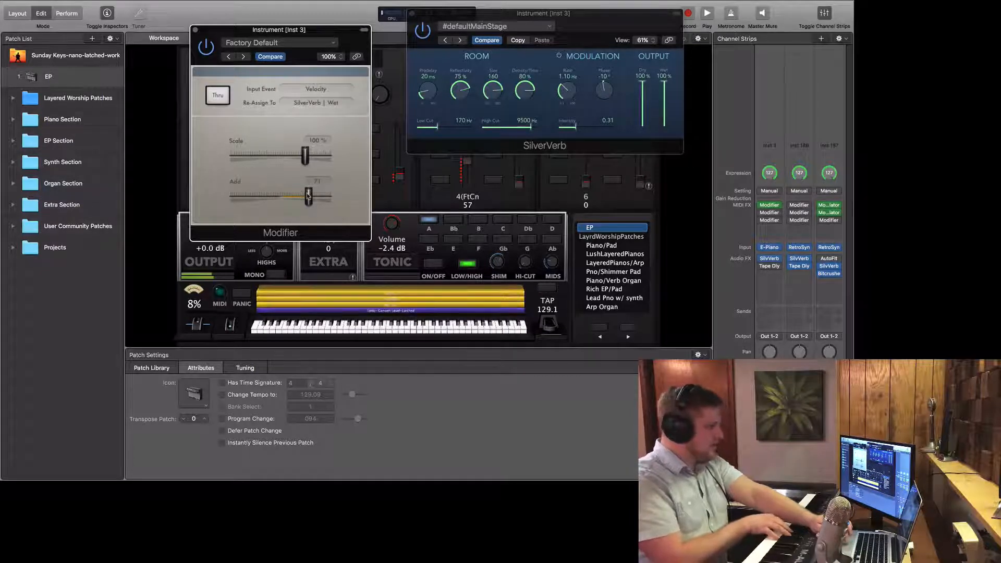
left_click_drag(307, 194, 296, 198)
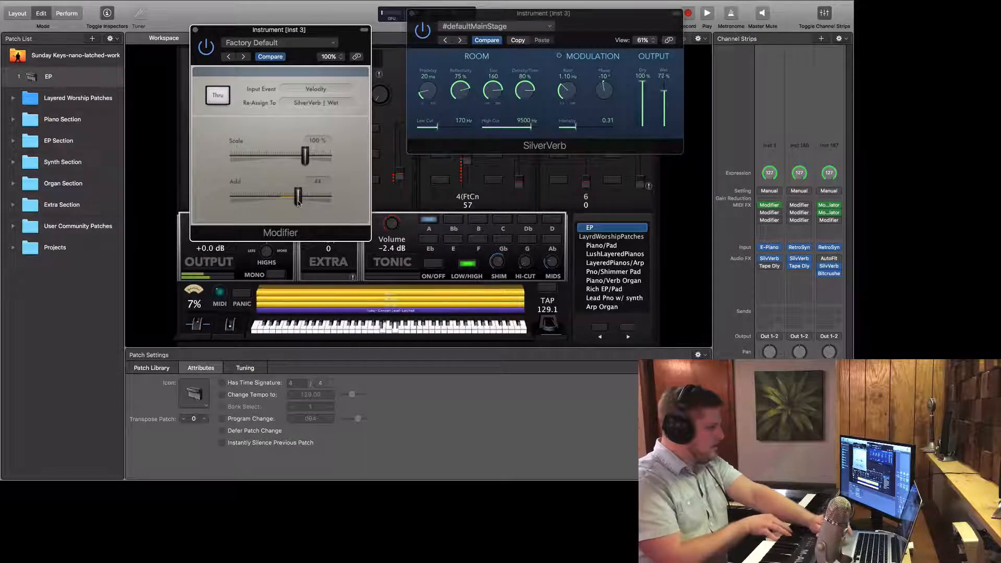
left_click_drag(306, 156, 296, 156)
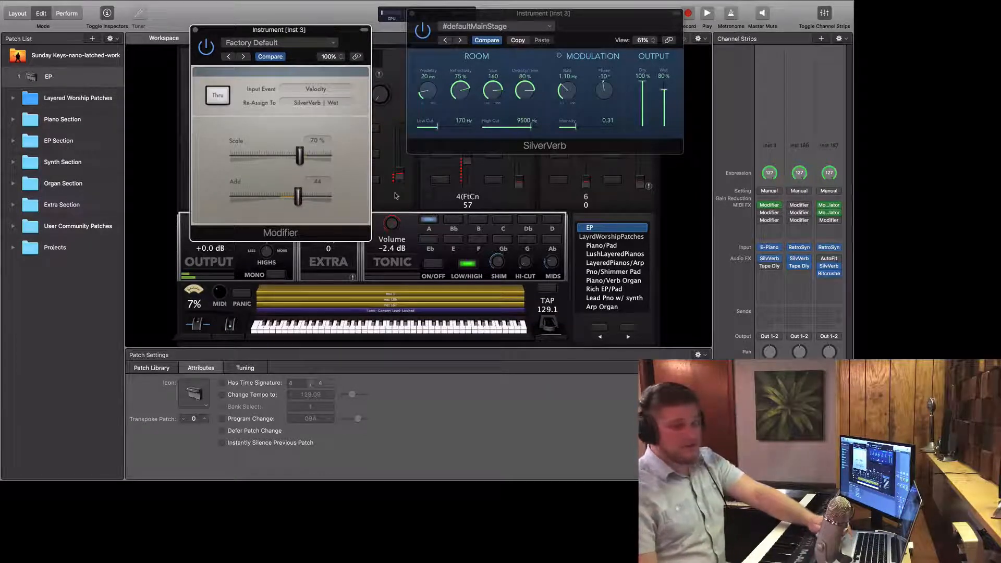
mouse_move(429, 176)
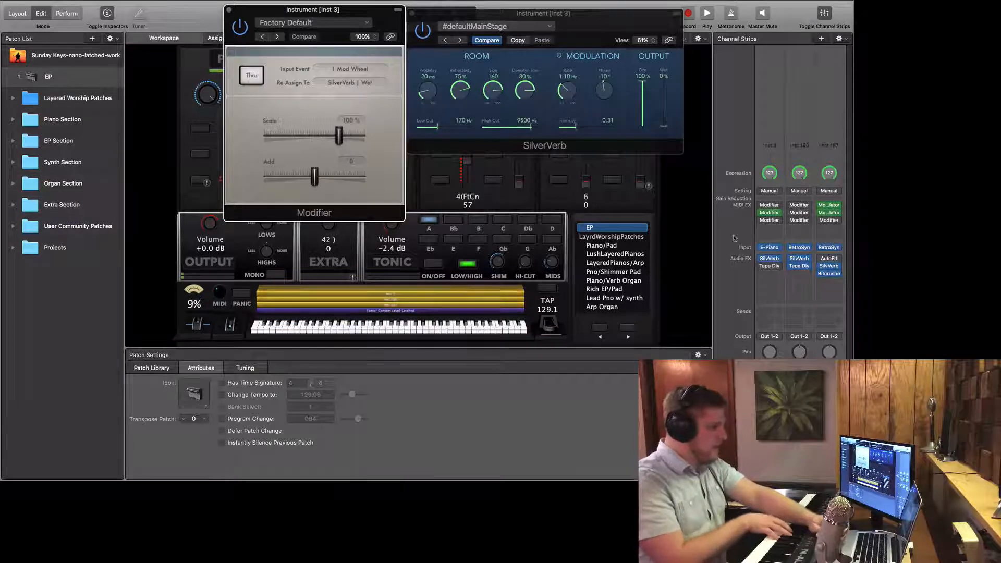
Step: Learn the Channel EQ High Cut frequency as the Mod Wheel Modifier's target, with Add 55
left_click(769, 266)
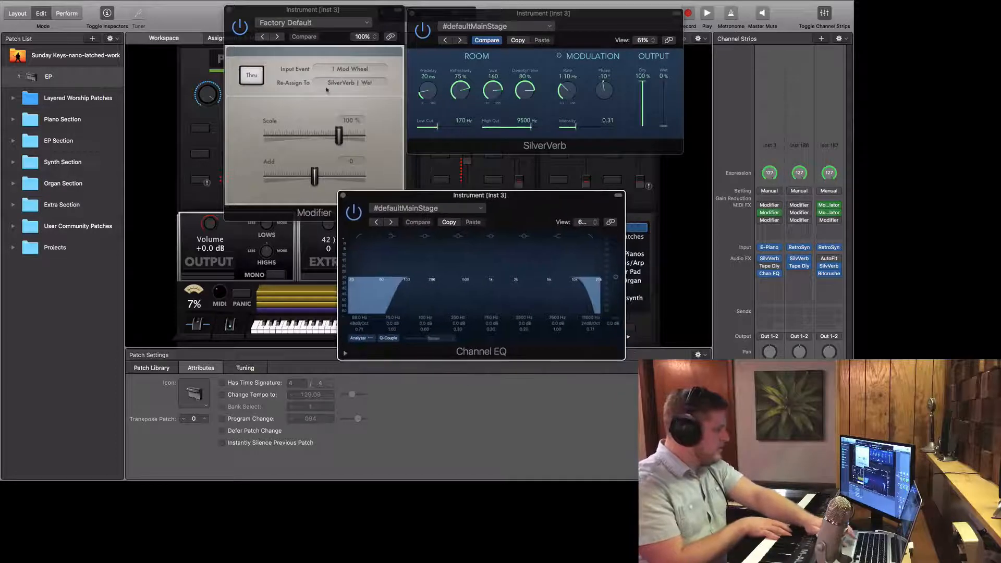
left_click(350, 68)
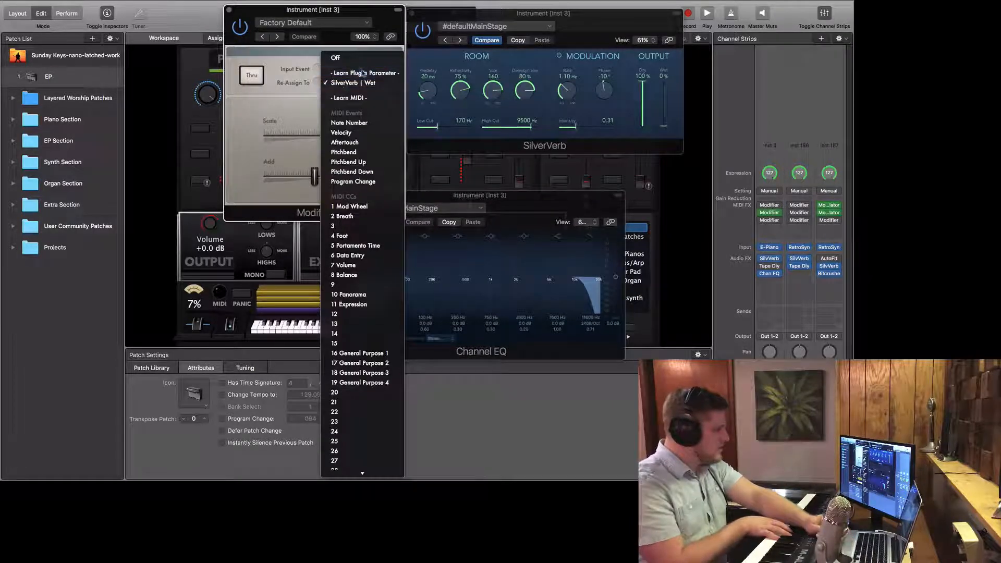
left_click(348, 206)
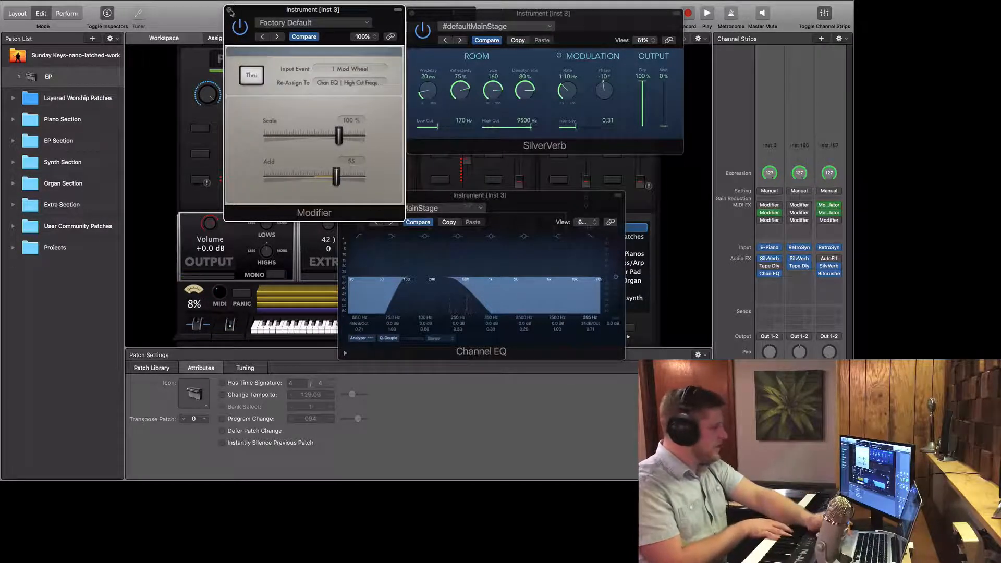
left_click(230, 10)
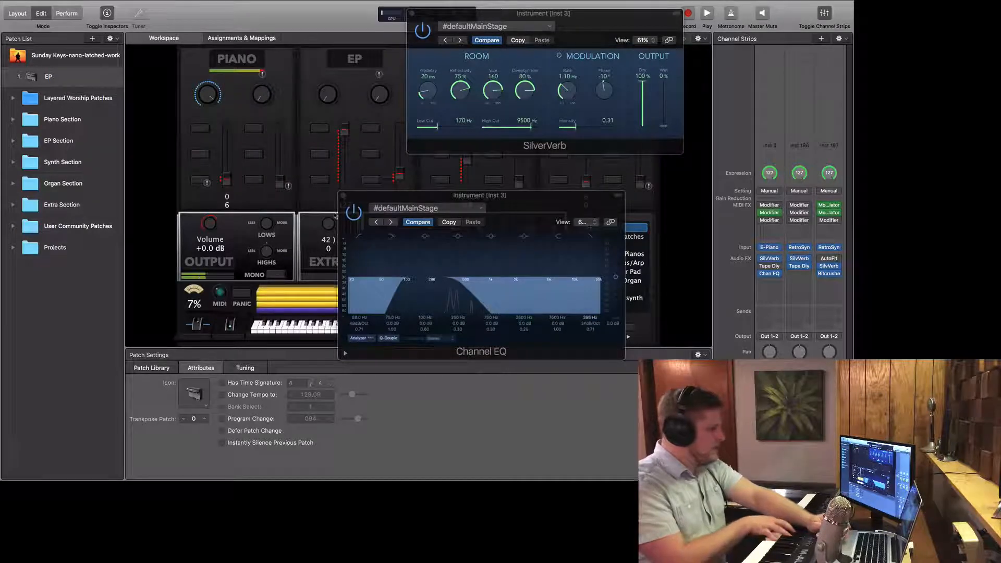
Step: Move the Sustain-to-Tape Delay Freeze Modifier aside and open the Inst 186 Modifier
left_click(412, 17)
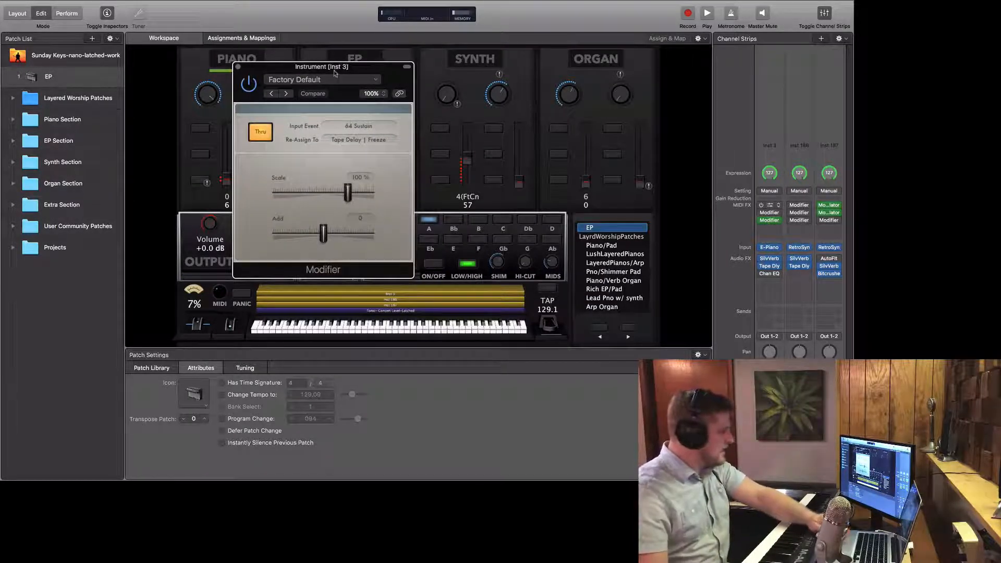
left_click_drag(322, 67, 230, 35)
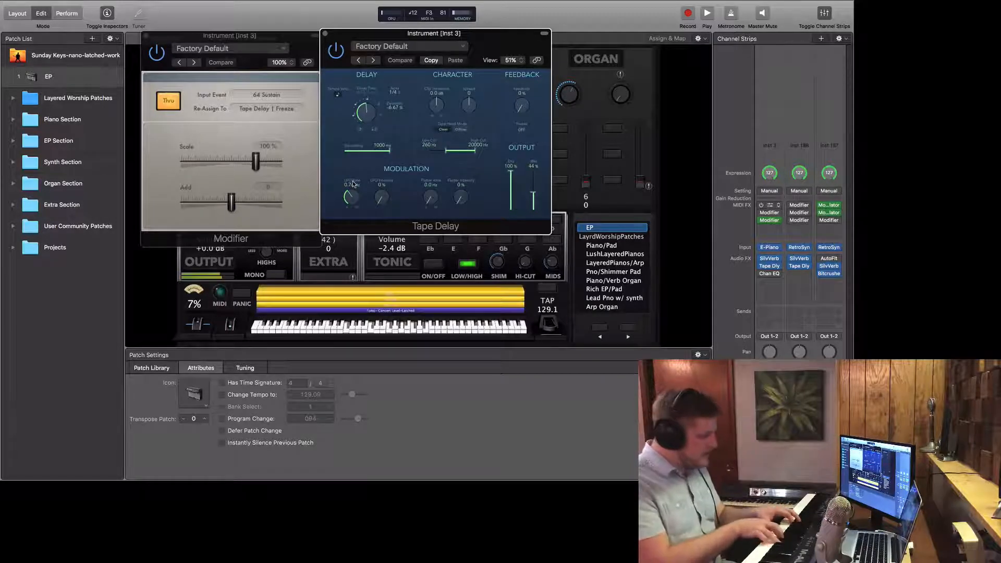
left_click(399, 60)
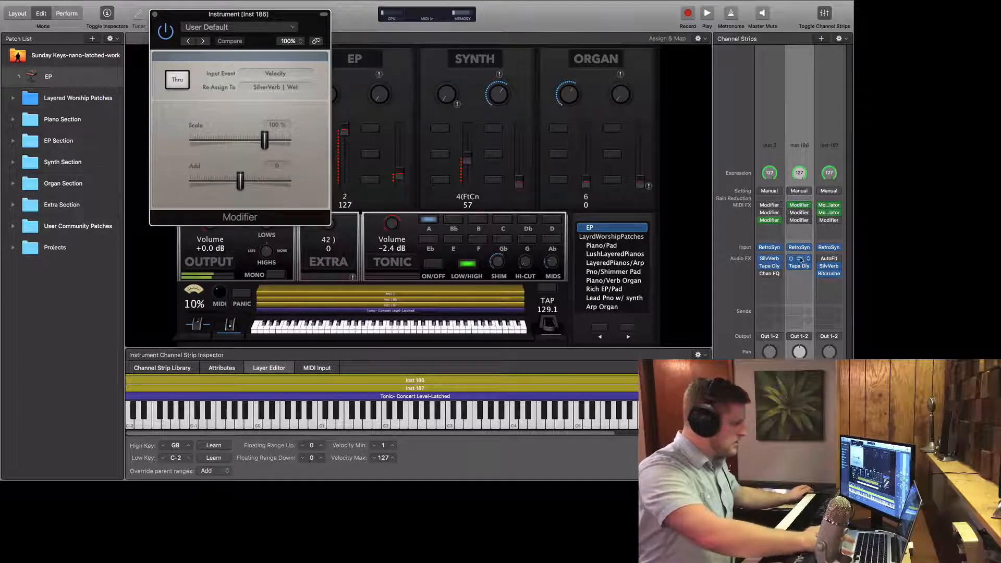
Step: Open the Inst 186 SilverVerb and keep SilverVerb | Wet as the Modifier's Re-Assign target
left_click(798, 258)
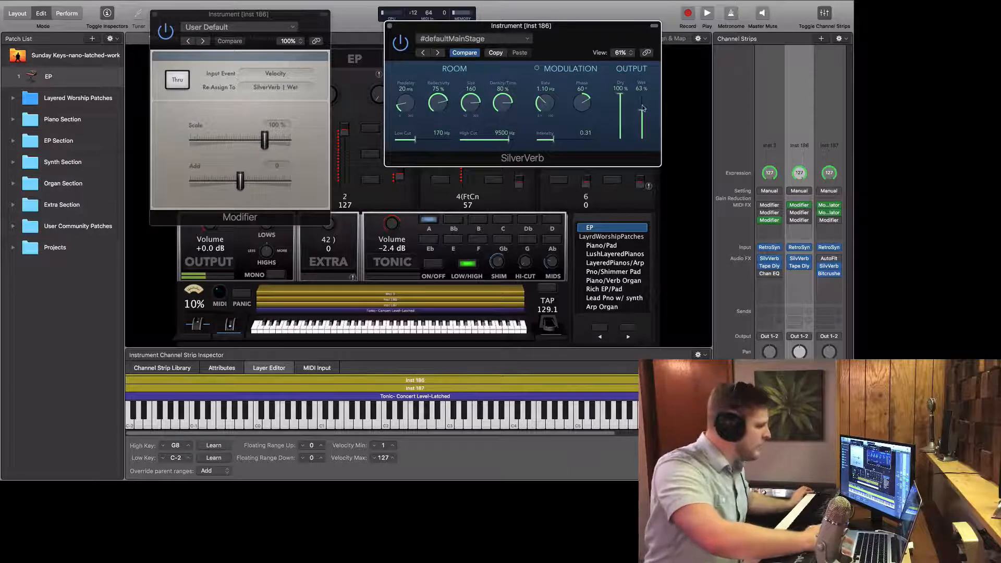
left_click(275, 88)
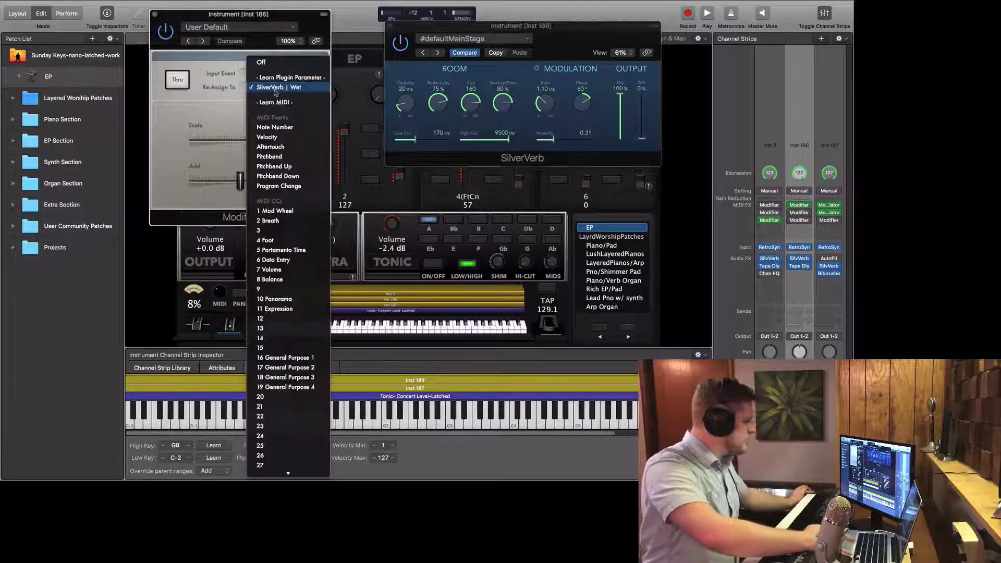
left_click(267, 136)
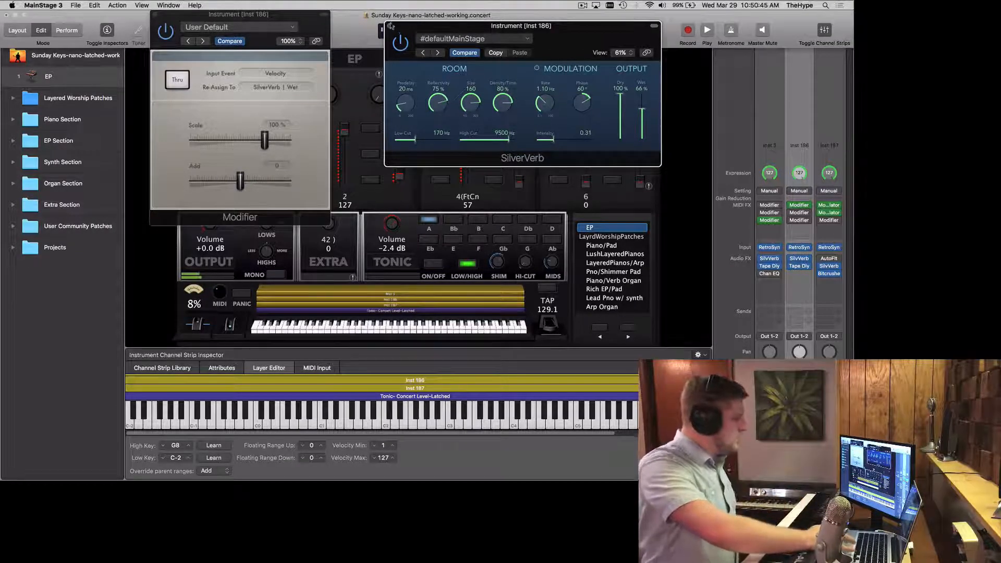
Step: Learn Pitchbend as the Inst 186 Modifier's input and tune its Add offset for SilverVerb Wet
left_click(275, 73)
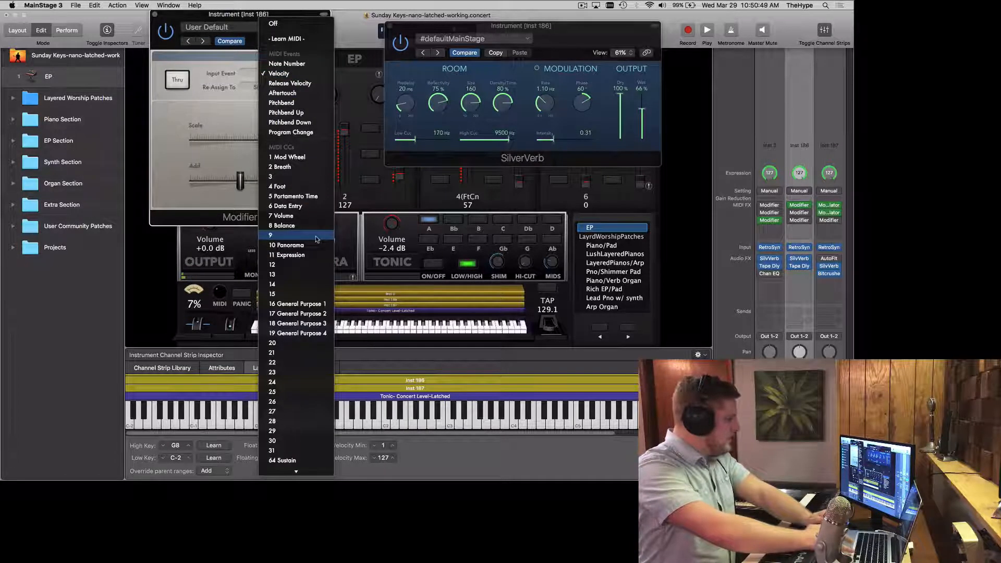
scroll("down", 3)
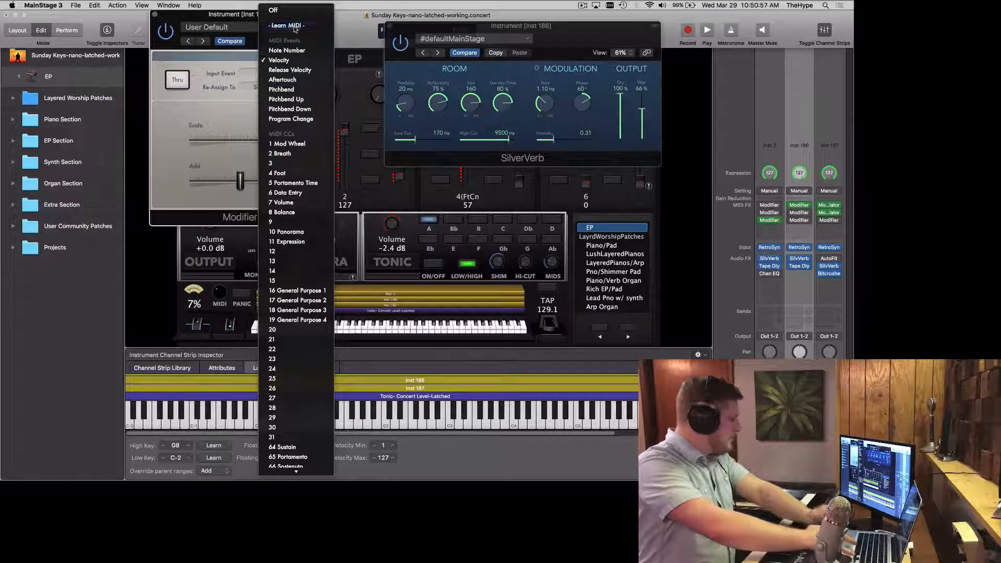
left_click(281, 89)
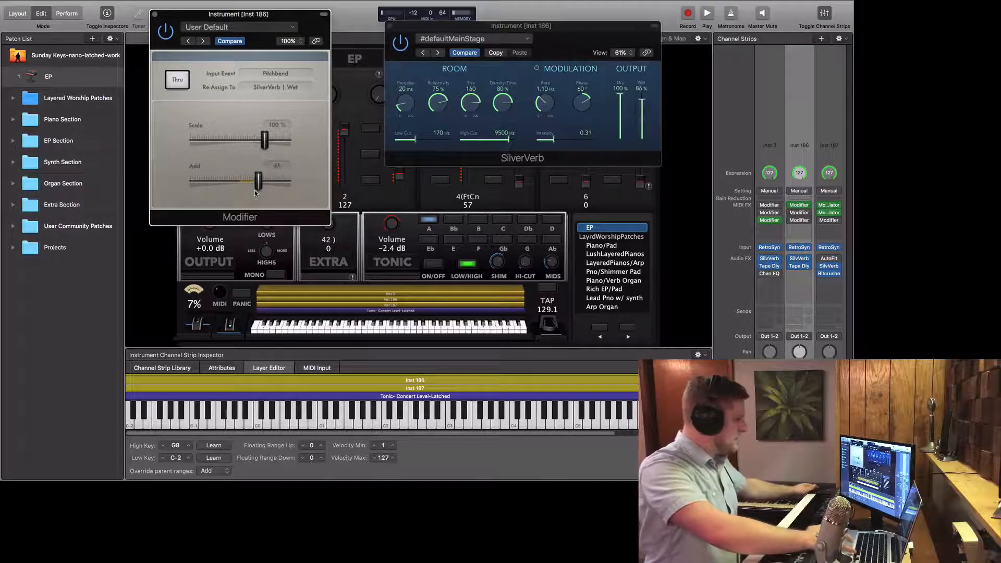
left_click_drag(259, 179, 224, 179)
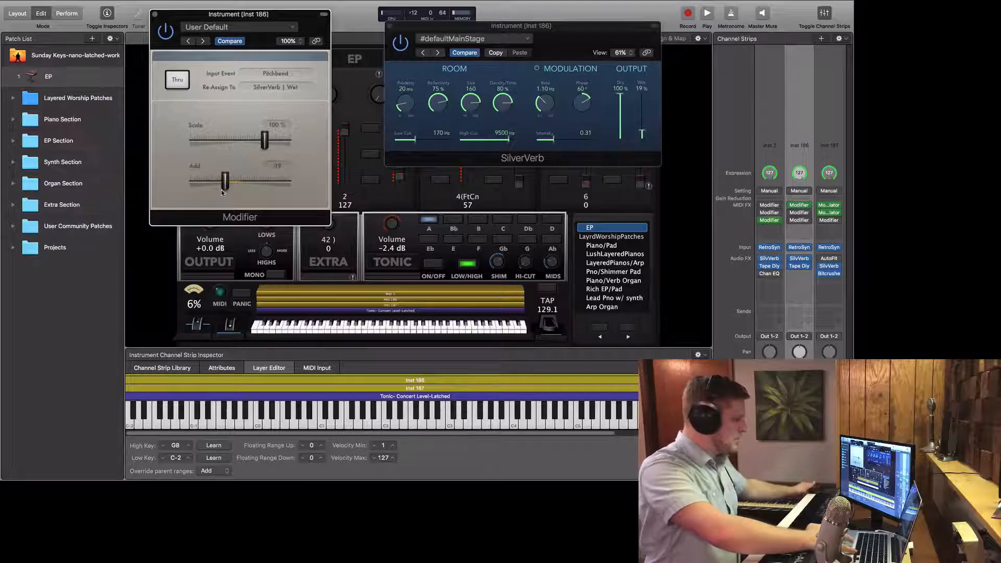
left_click_drag(223, 179, 230, 179)
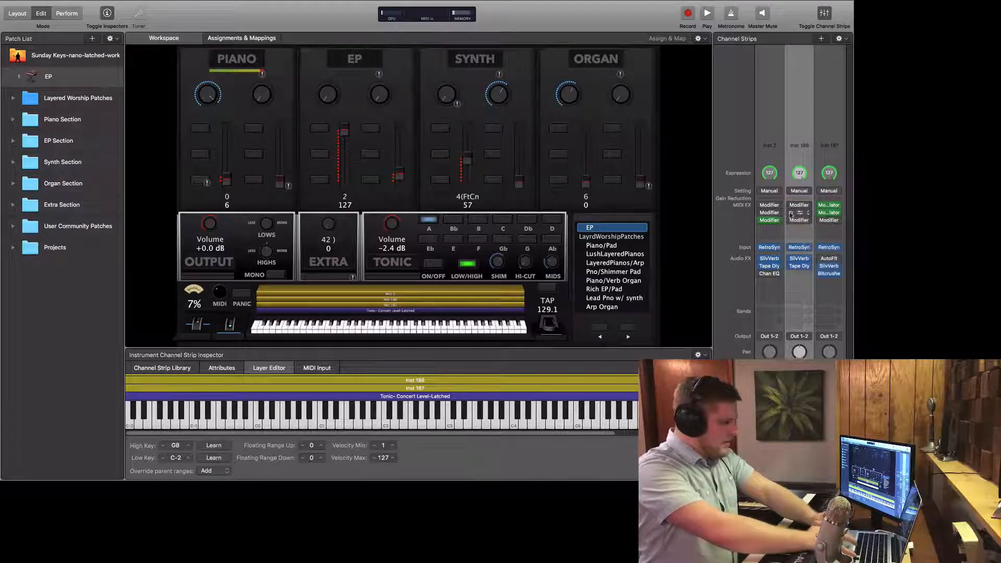
left_click(798, 213)
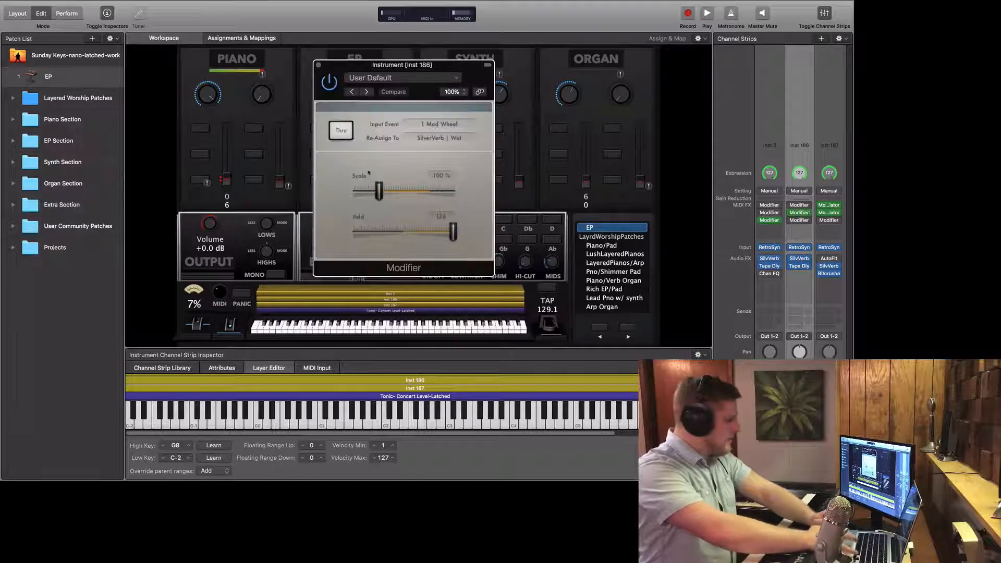
left_click_drag(401, 65, 325, 14)
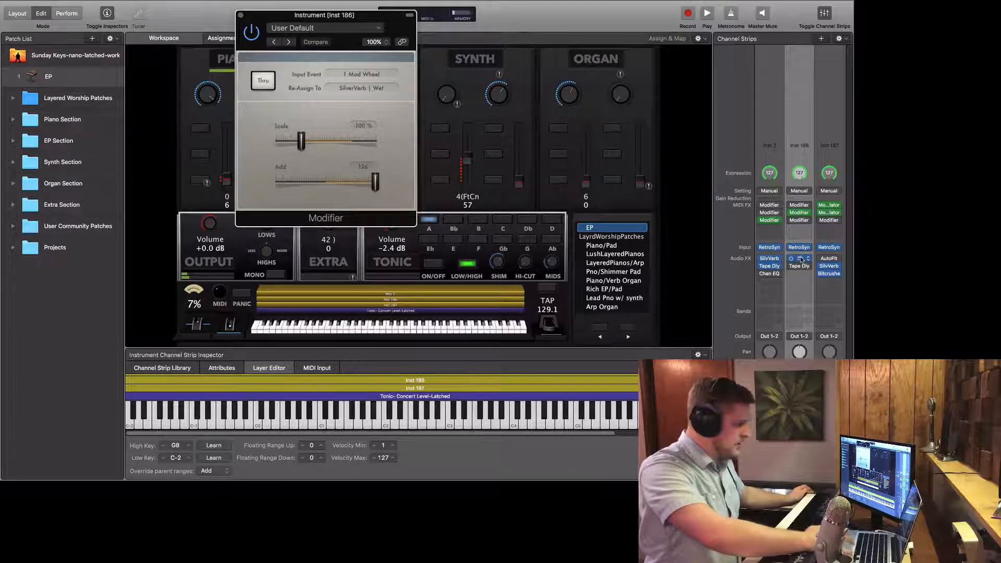
left_click(798, 265)
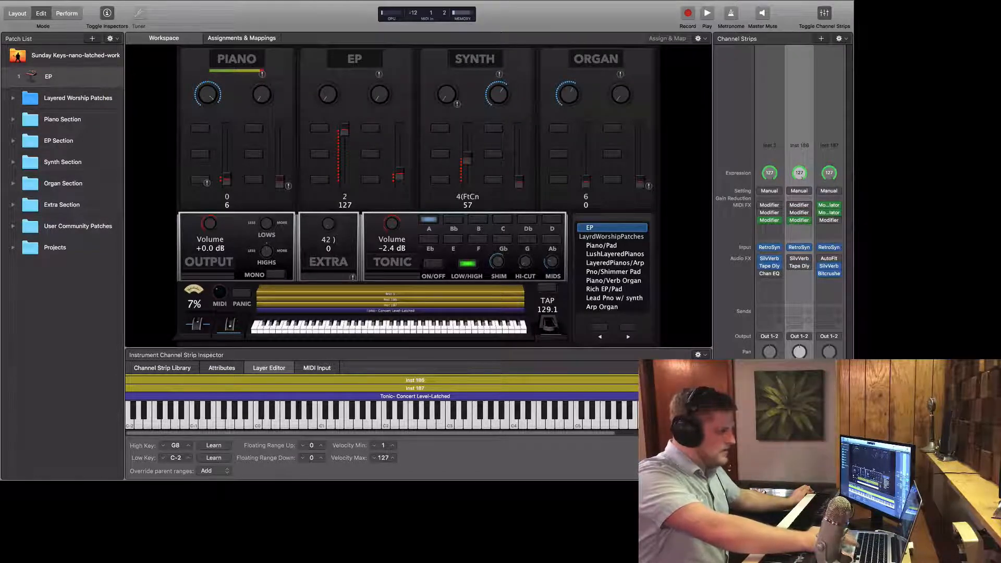
left_click(798, 220)
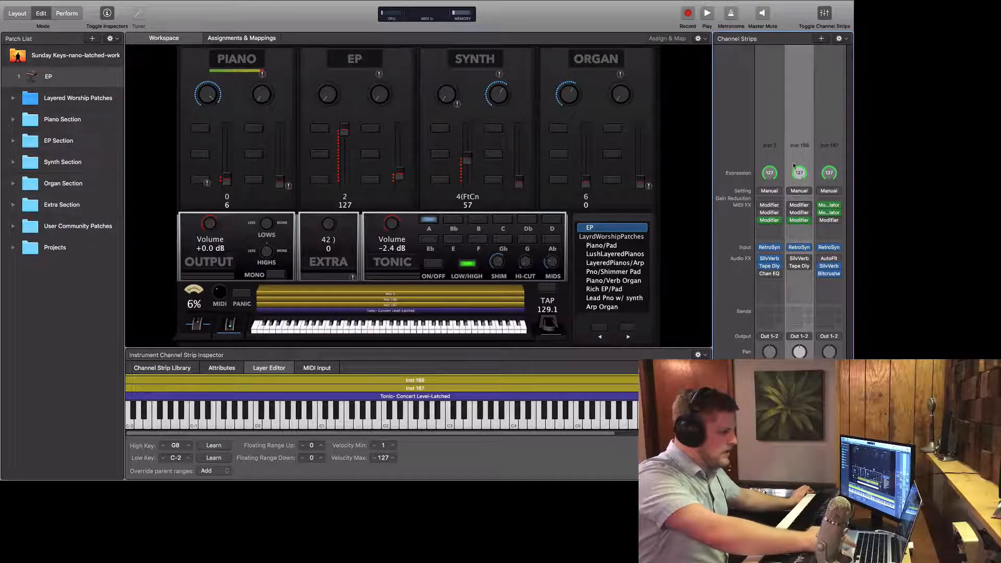
Step: Open Inst 187's Modulator and reposition its window beside the AutoFilter settings
left_click(828, 204)
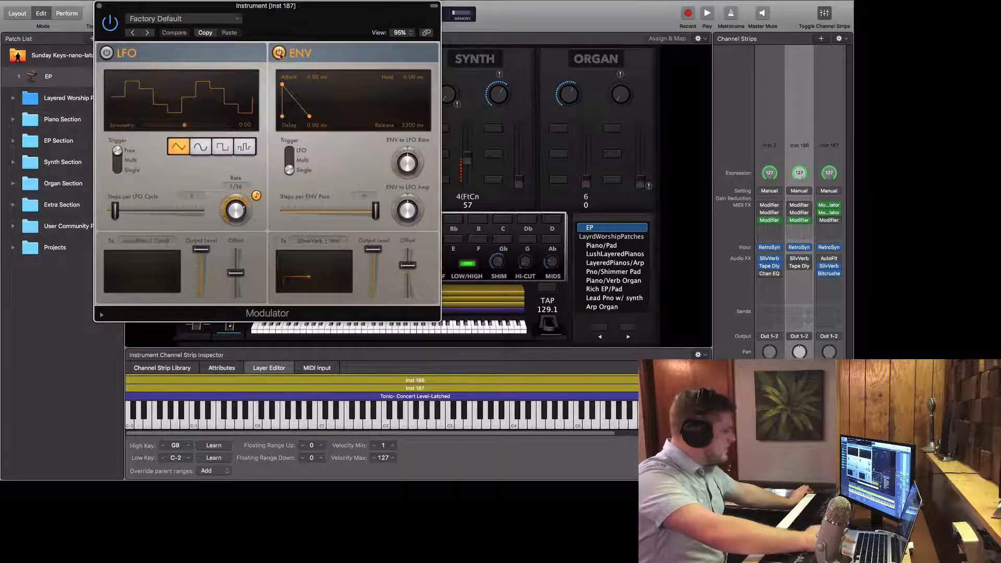
left_click(173, 32)
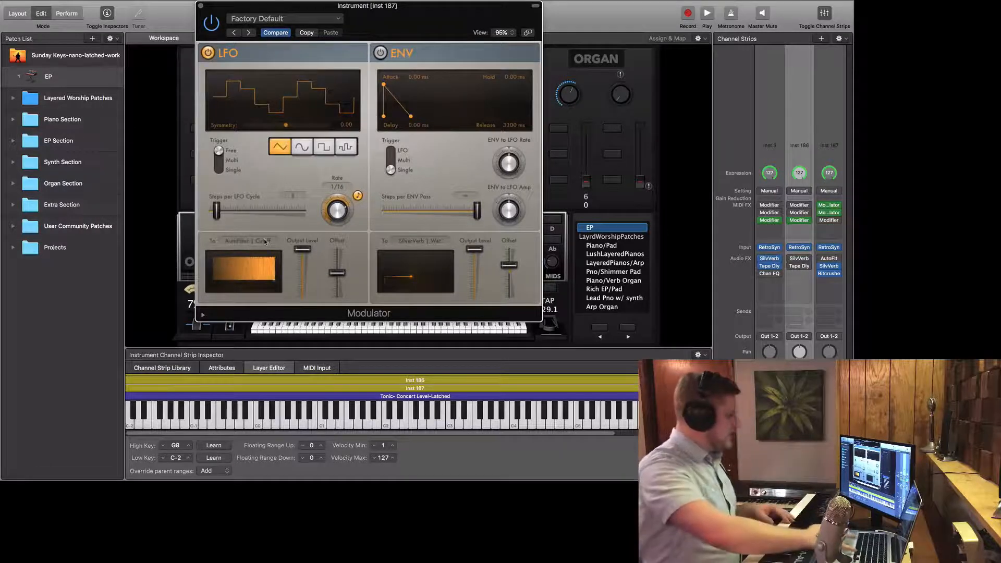
left_click(249, 241)
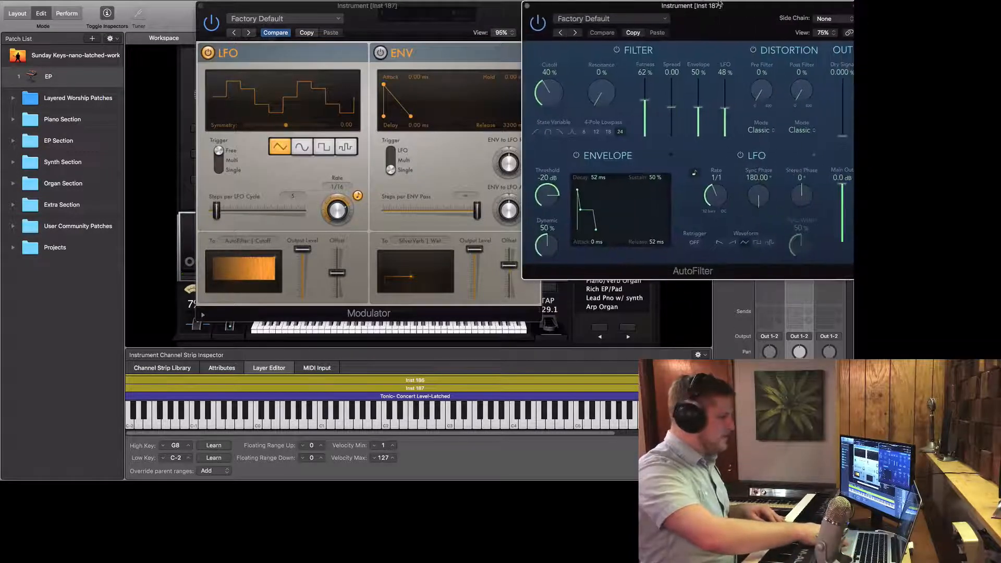
Step: Set the LFO to a random waveform at a 1/8 rate with Smoothing at 0.81
left_click_drag(357, 7, 271, 7)
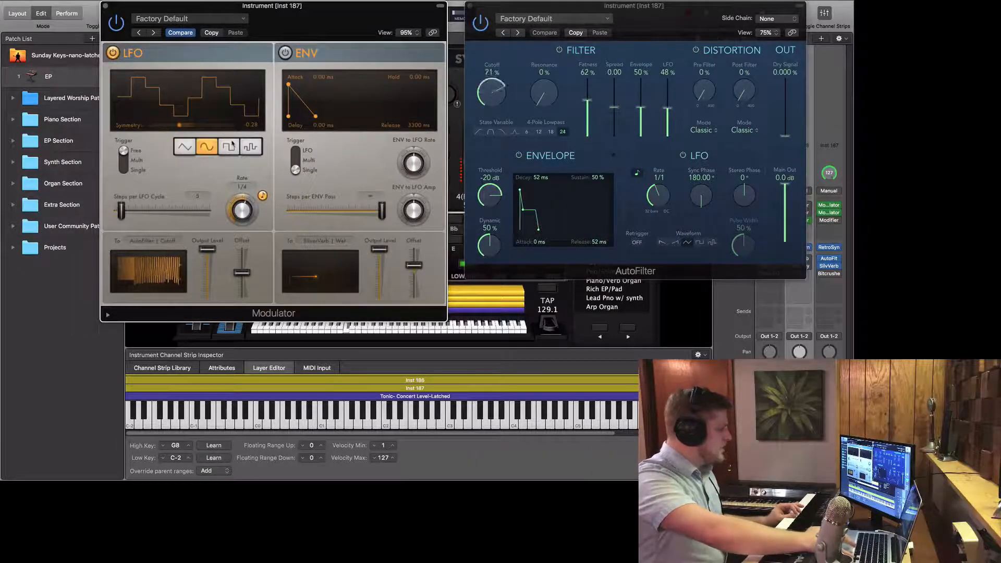
left_click(228, 147)
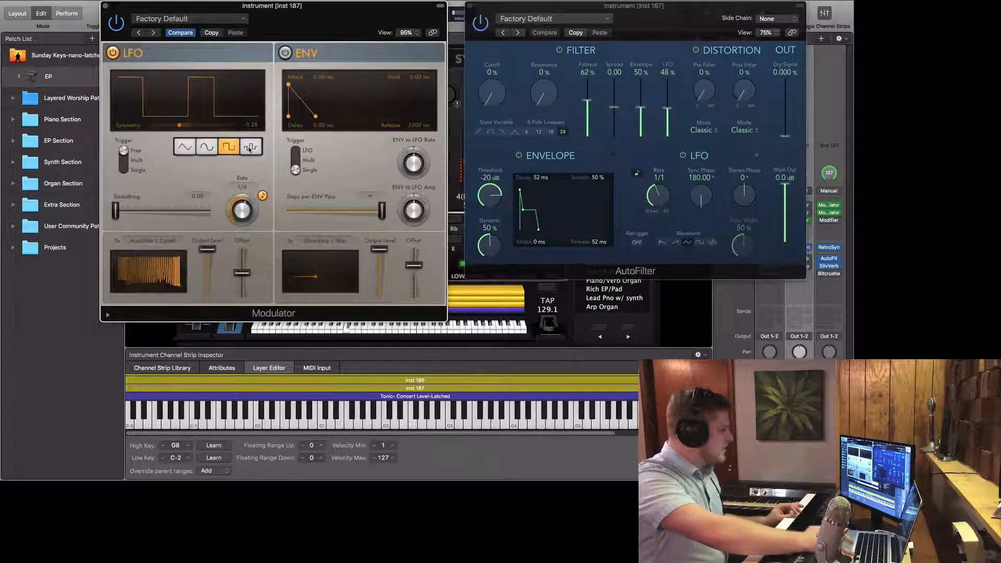
left_click(228, 147)
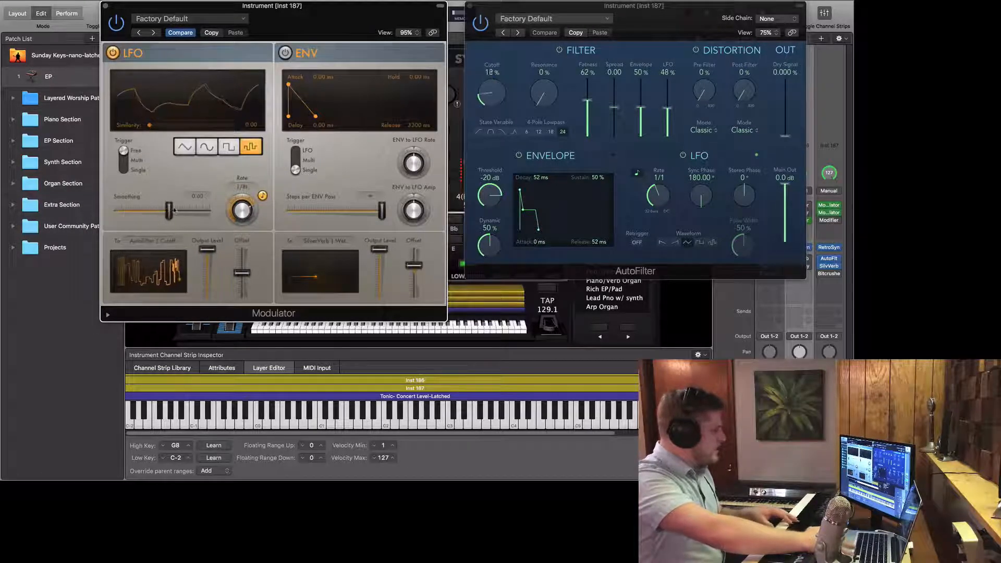
left_click_drag(151, 210, 177, 210)
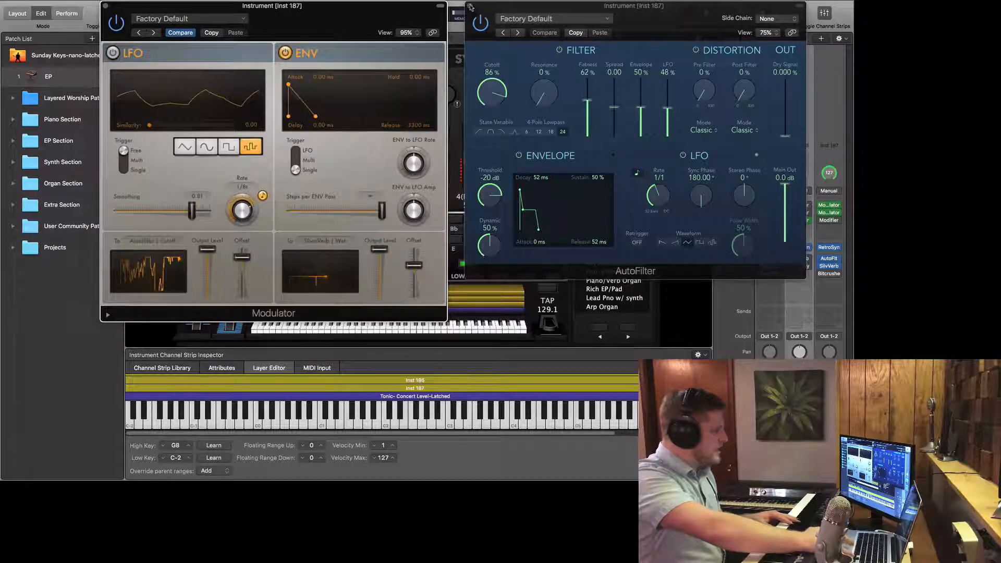
Step: Close AutoFilter and set the envelope target to Learn Parameter, dismissing the warning
left_click(470, 7)
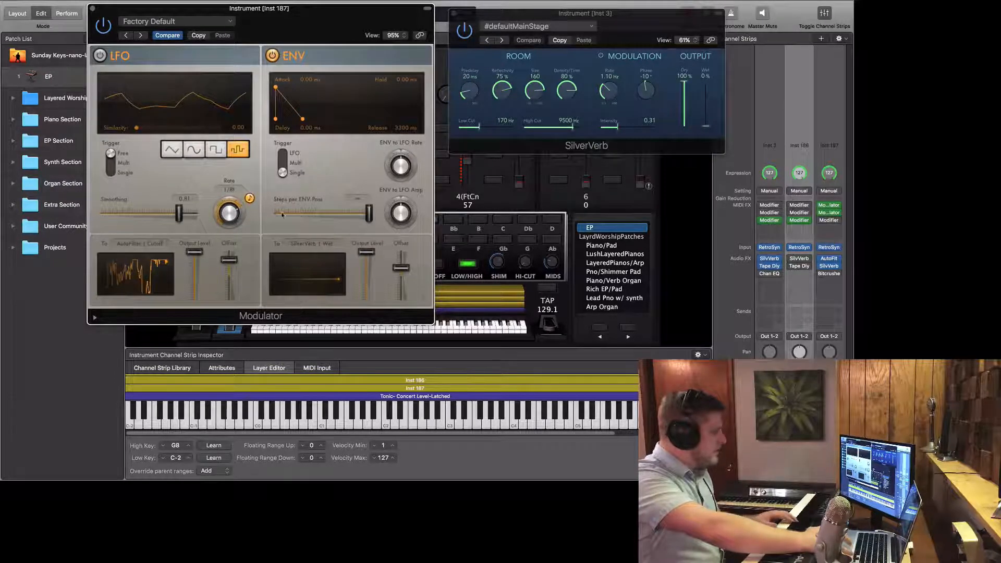
left_click(281, 161)
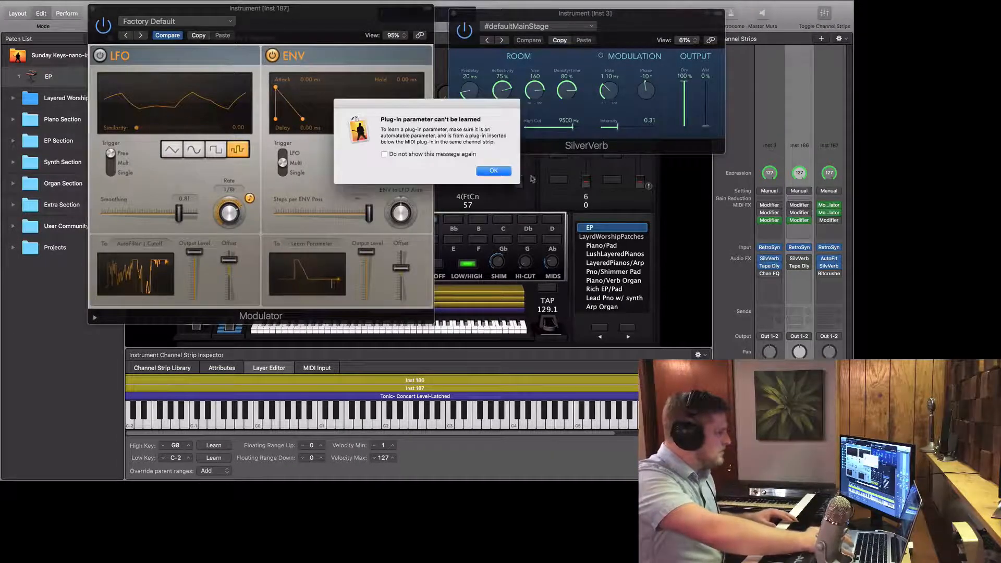
left_click(492, 171)
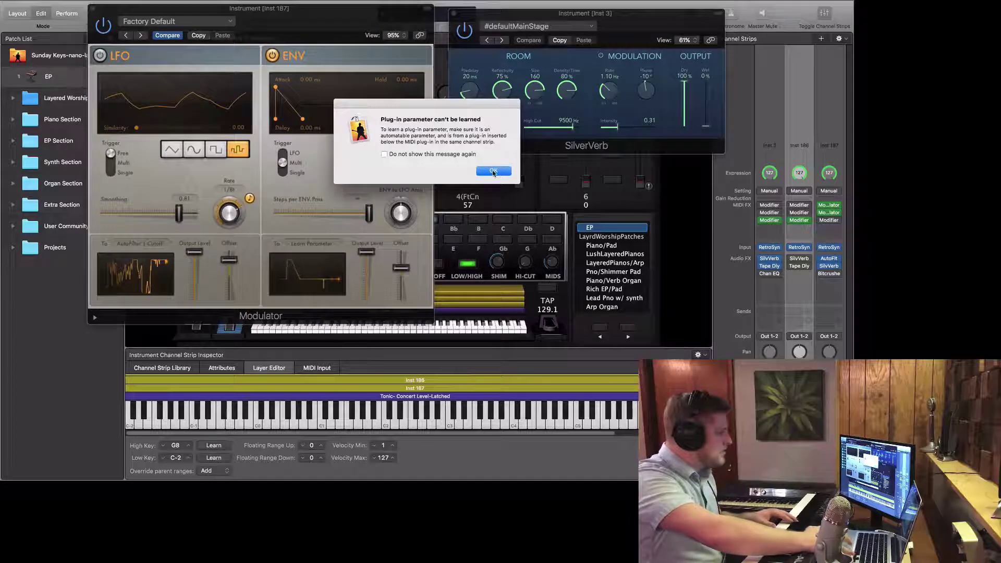
left_click(494, 171)
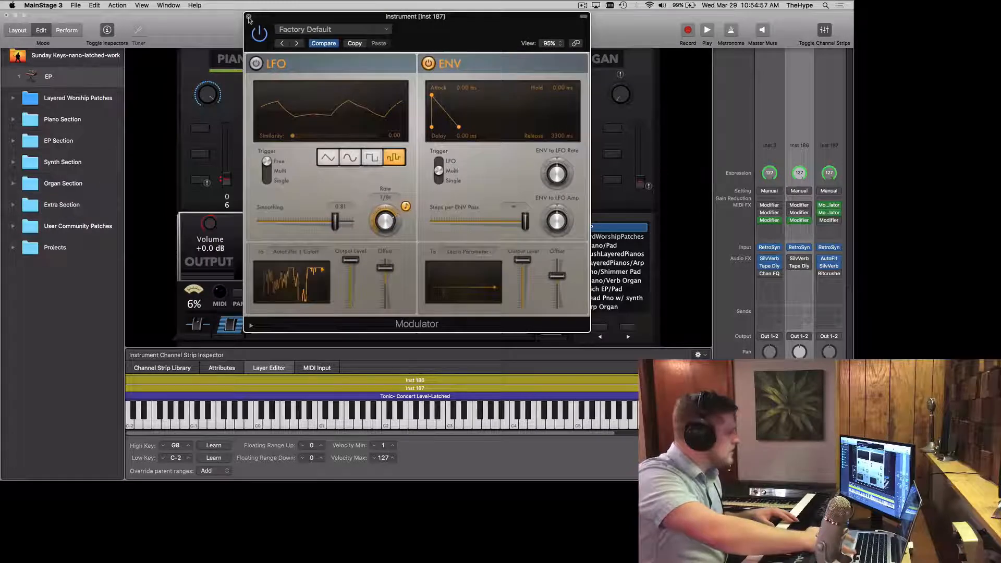
left_click(249, 18)
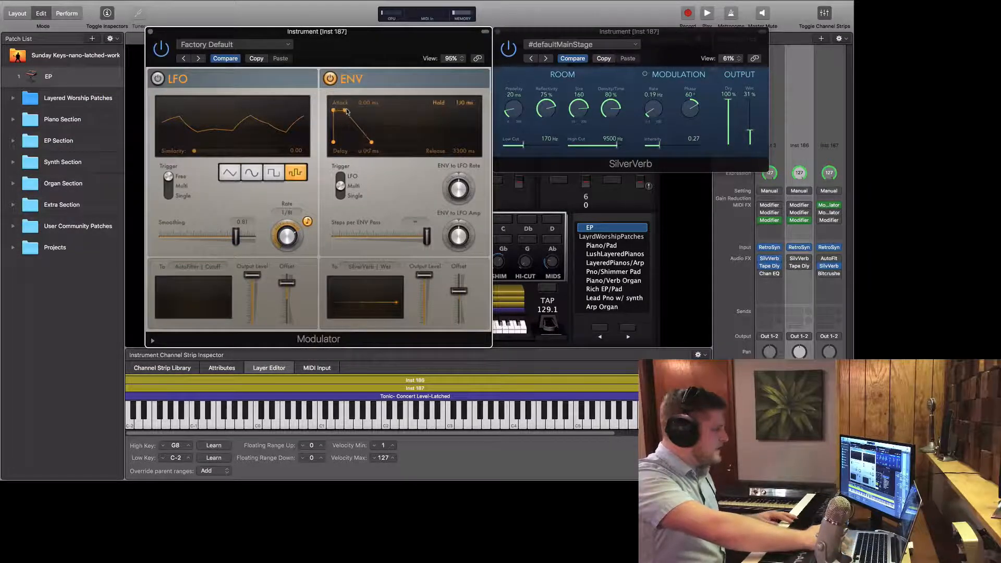
Step: Shape the SilverVerb Wet envelope with an 890 ms attack, longer hold and adjusted release
left_click_drag(337, 112, 351, 110)
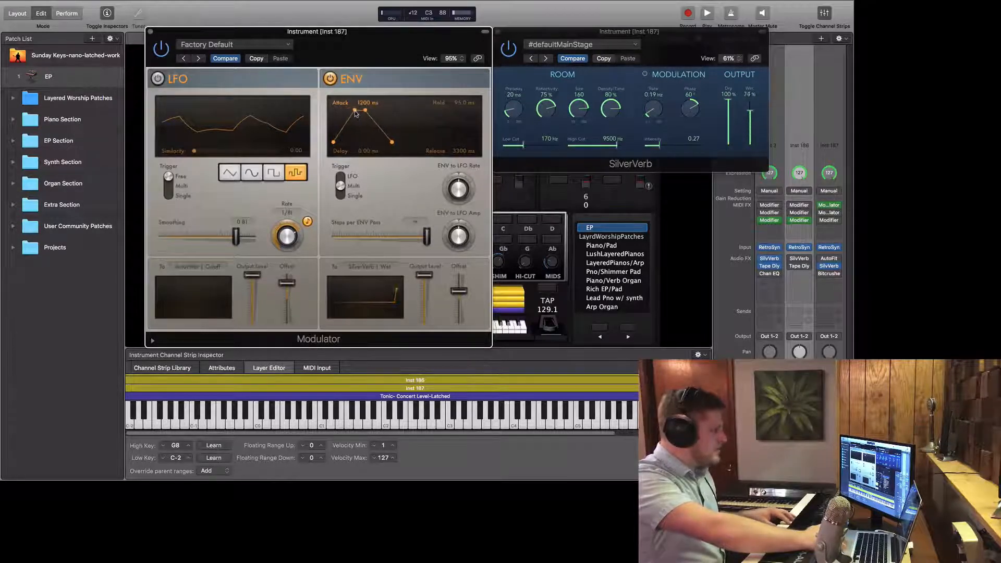
left_click_drag(364, 114, 354, 113)
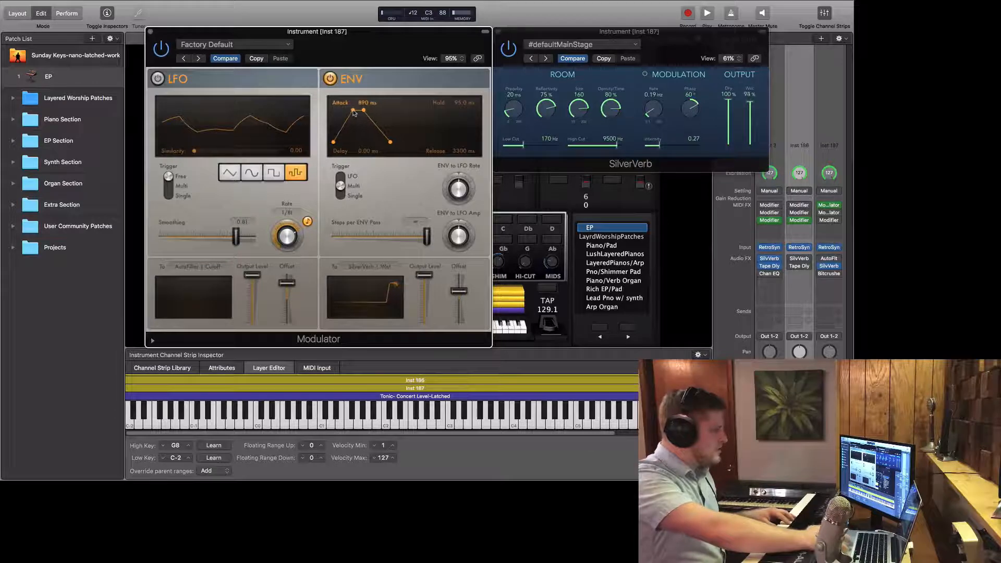
left_click_drag(355, 111, 392, 144)
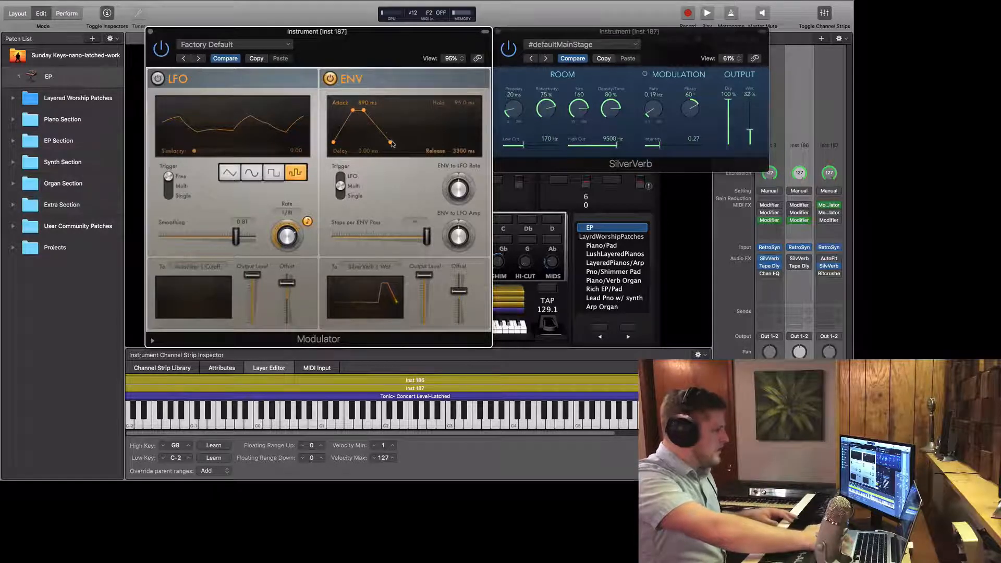
left_click_drag(391, 137, 362, 125)
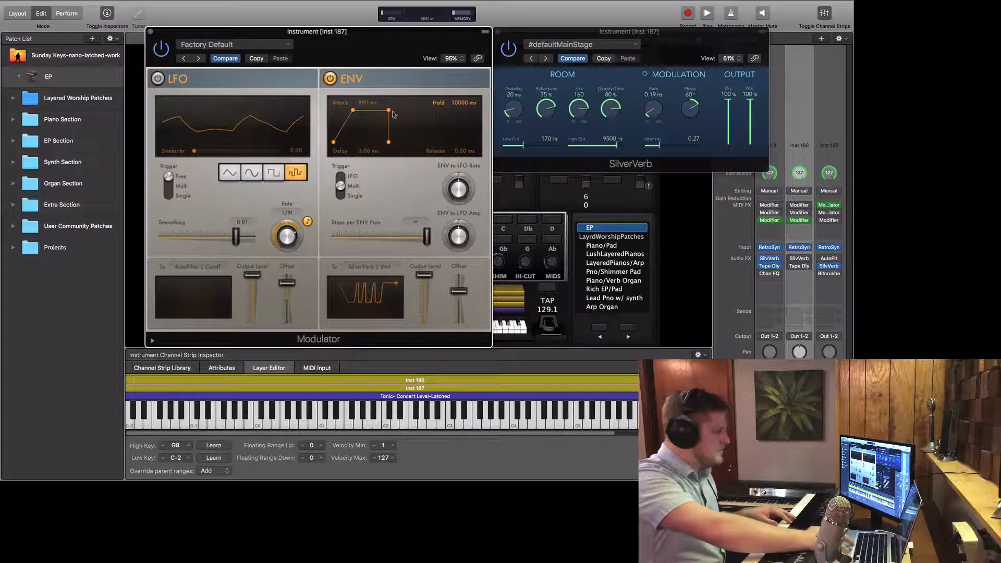
left_click_drag(383, 107, 344, 133)
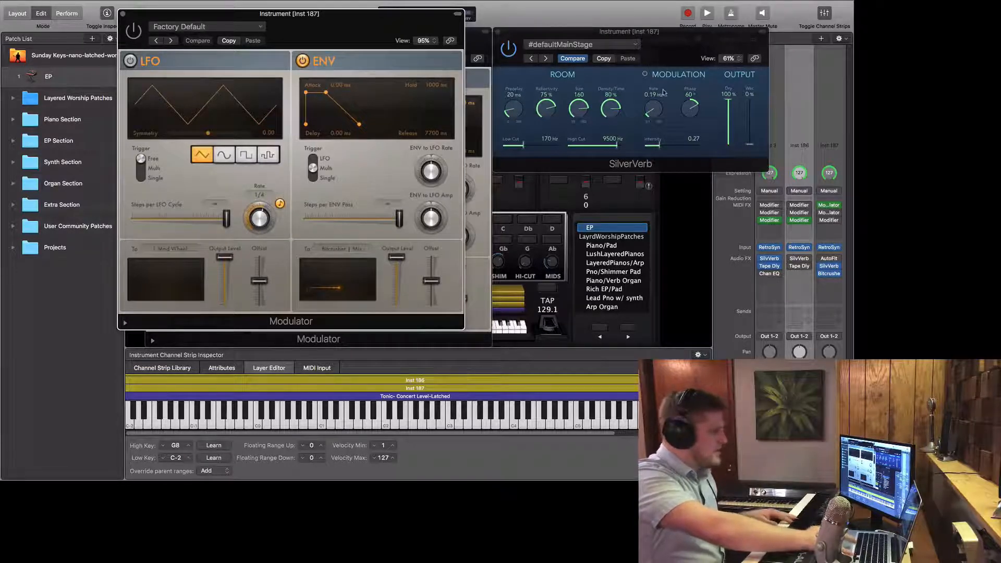
Step: Open Bitcrusher and set the second Modulator's envelope target to Bitcrusher | Mix
left_click(828, 266)
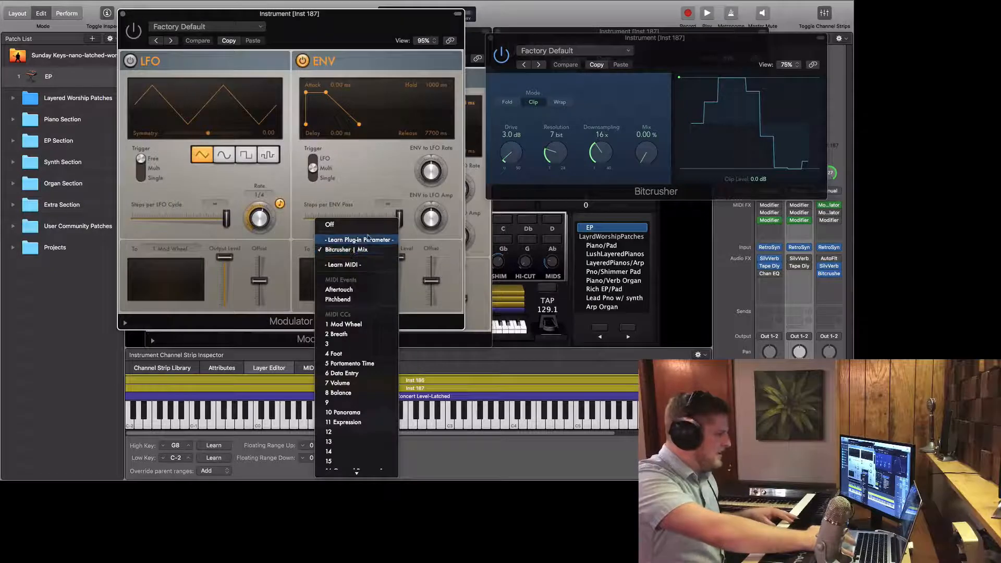
left_click(348, 250)
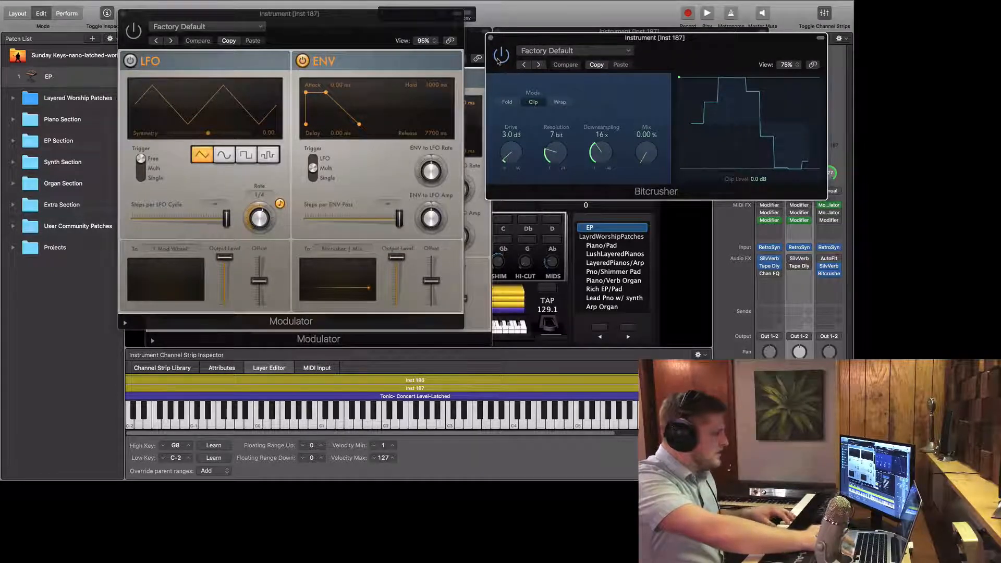
left_click(338, 249)
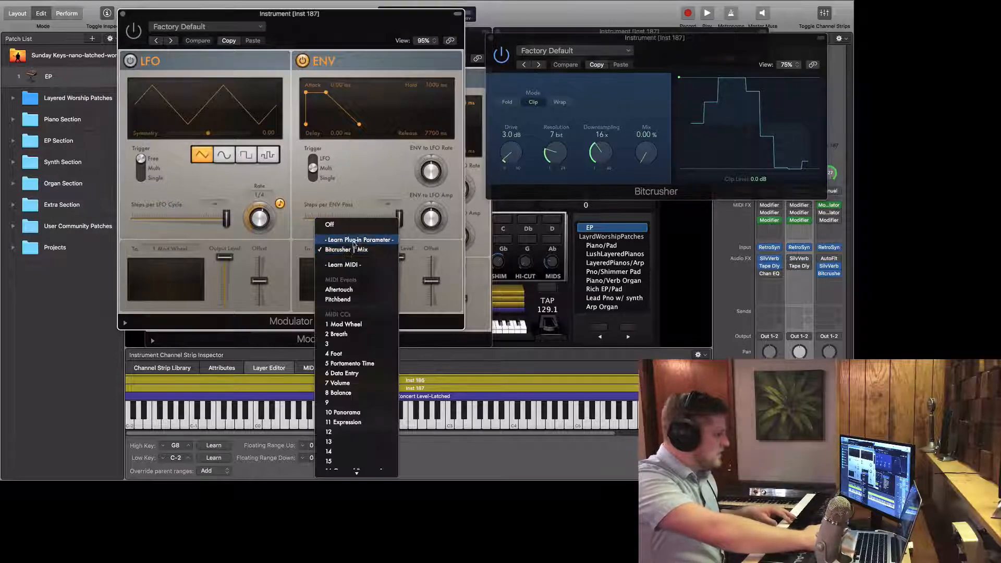
left_click(339, 250)
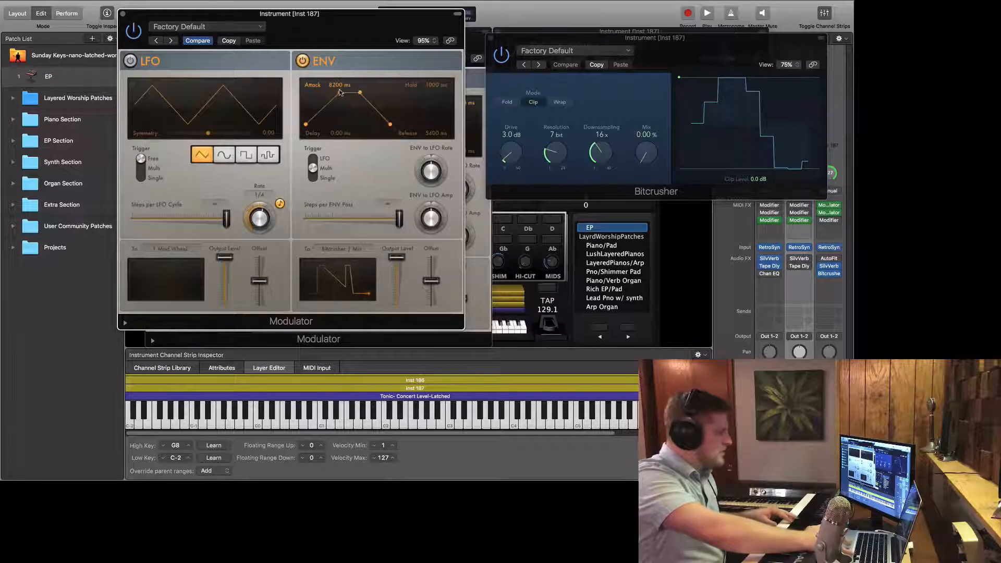
Step: Shorten the Bitcrusher Mix envelope attack to about 5100 ms
left_click_drag(341, 93, 337, 93)
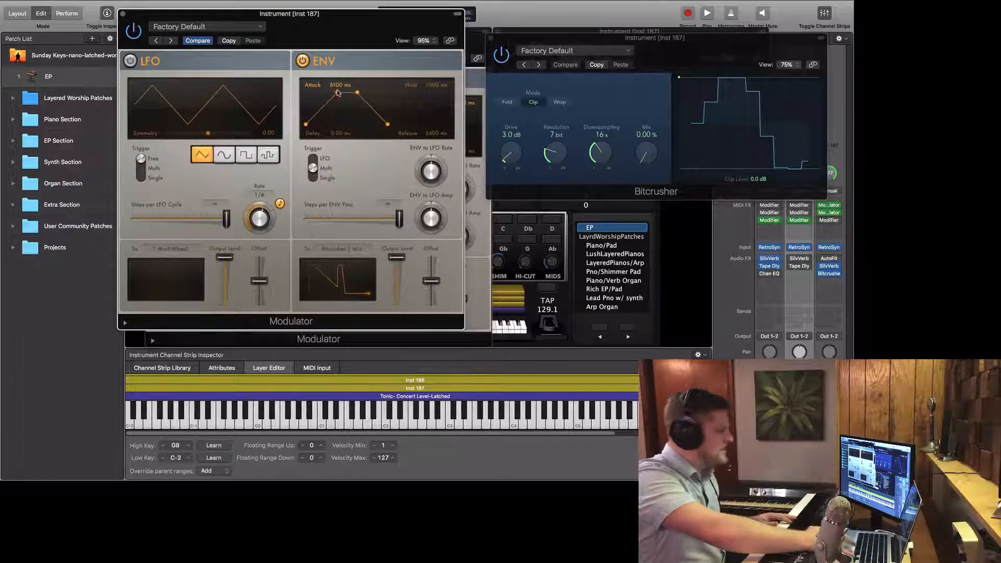